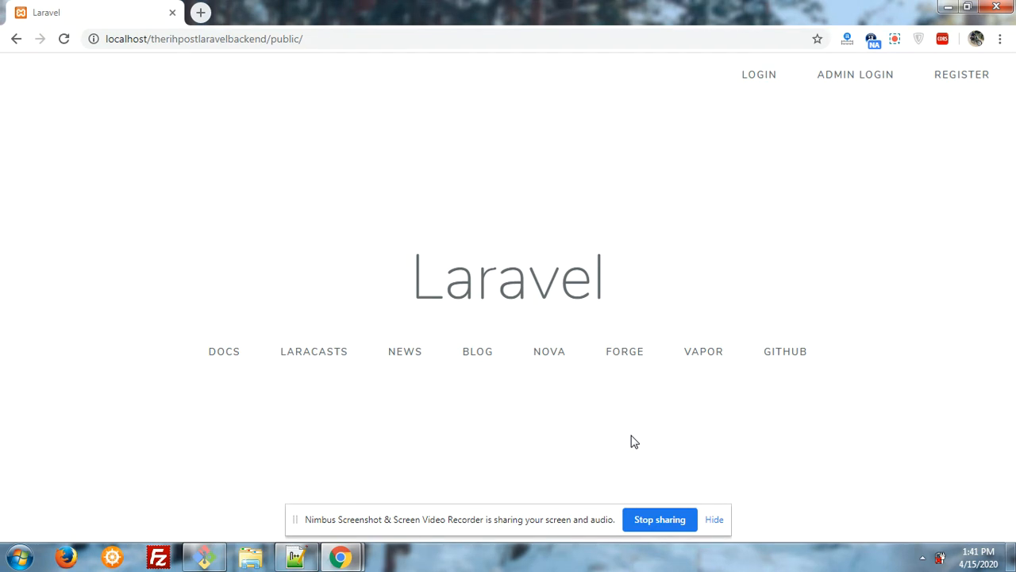
pyautogui.moveTo(848, 82)
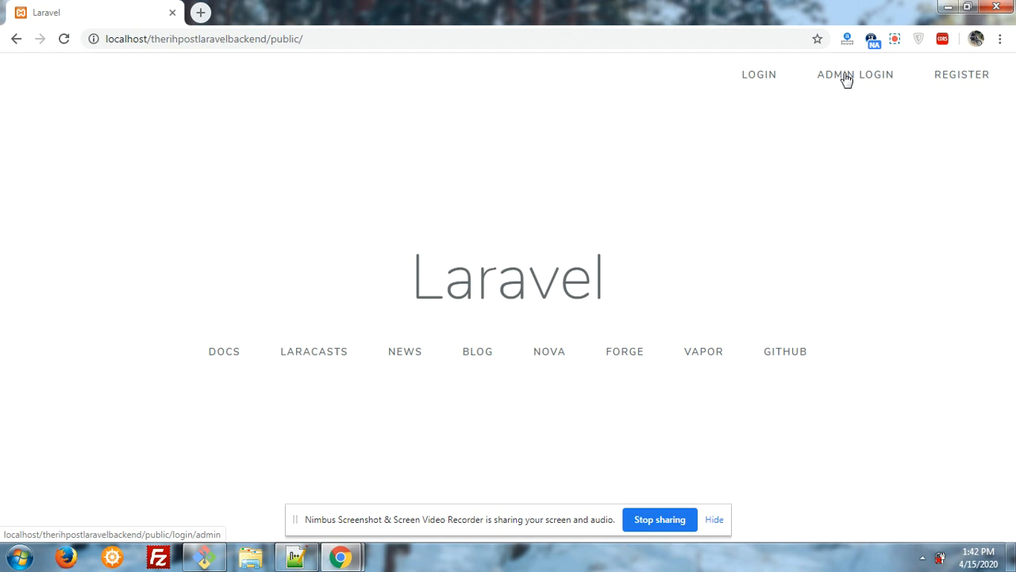
# Log in via ADMIN LOGIN with the saved admin e-mail and password, reaching the "Hi boss!" dashboard.
pyautogui.click(854, 74)
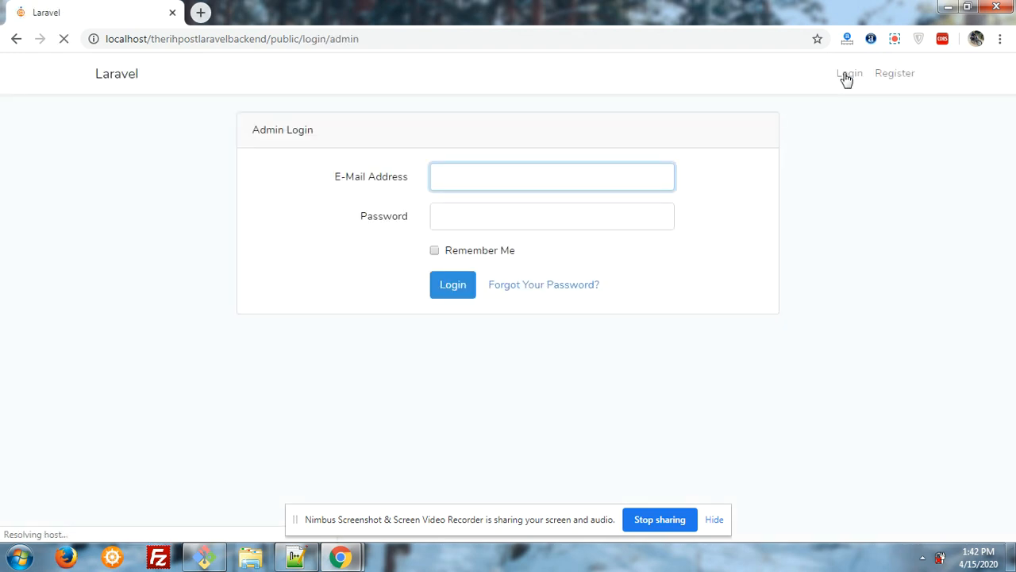
pyautogui.write('s')
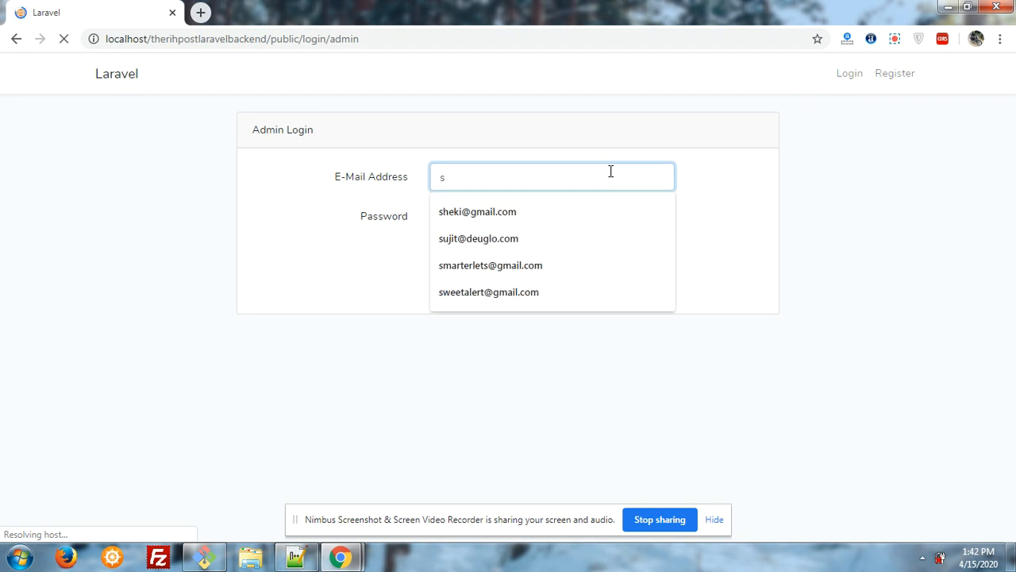
pyautogui.click(477, 211)
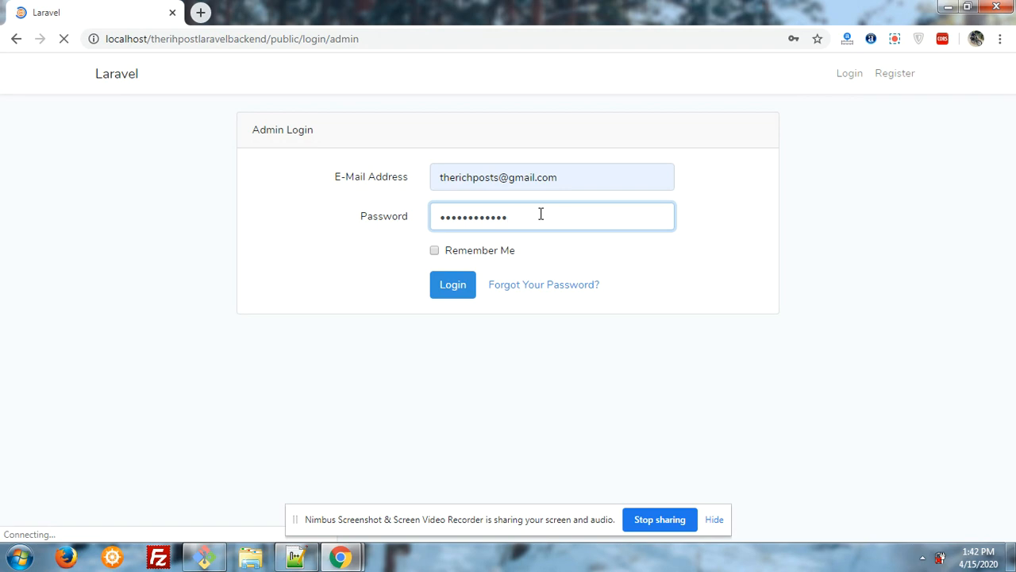
pyautogui.click(552, 178)
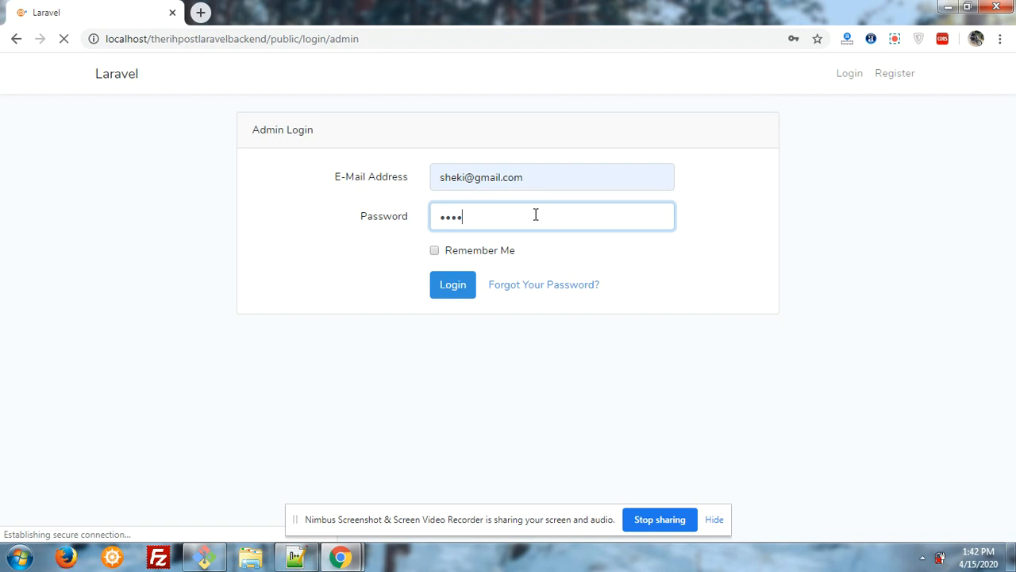
pyautogui.click(453, 284)
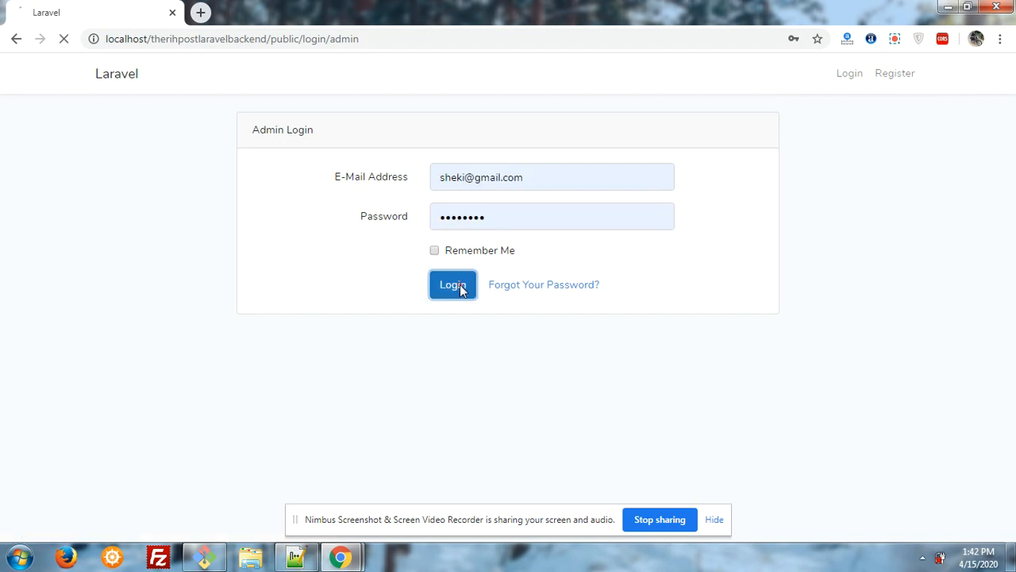
pyautogui.click(452, 284)
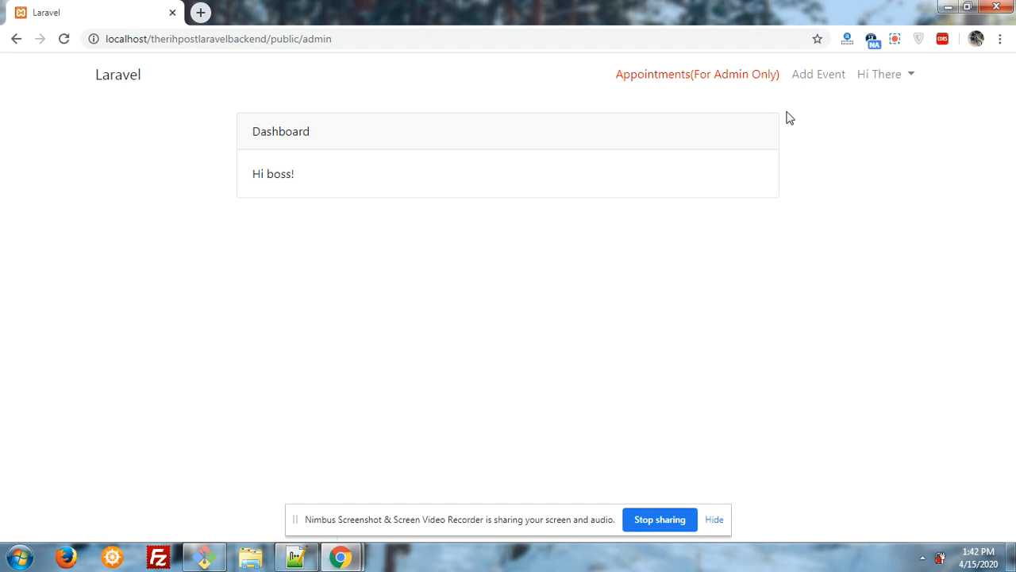
pyautogui.click(819, 75)
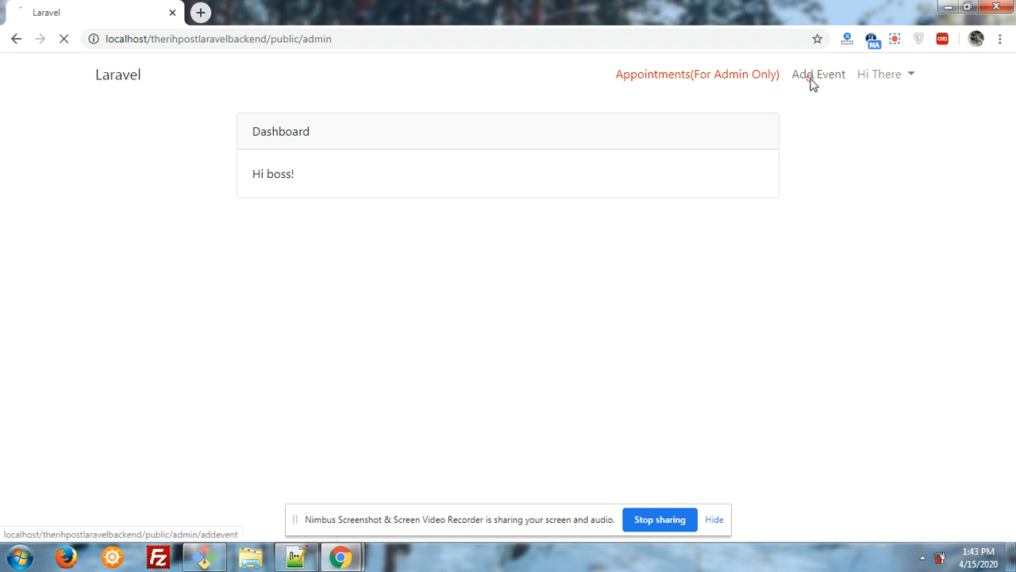
# Fill the Add Event form with title 'Demo Event' and description 'This is demo event.'.
pyautogui.click(817, 74)
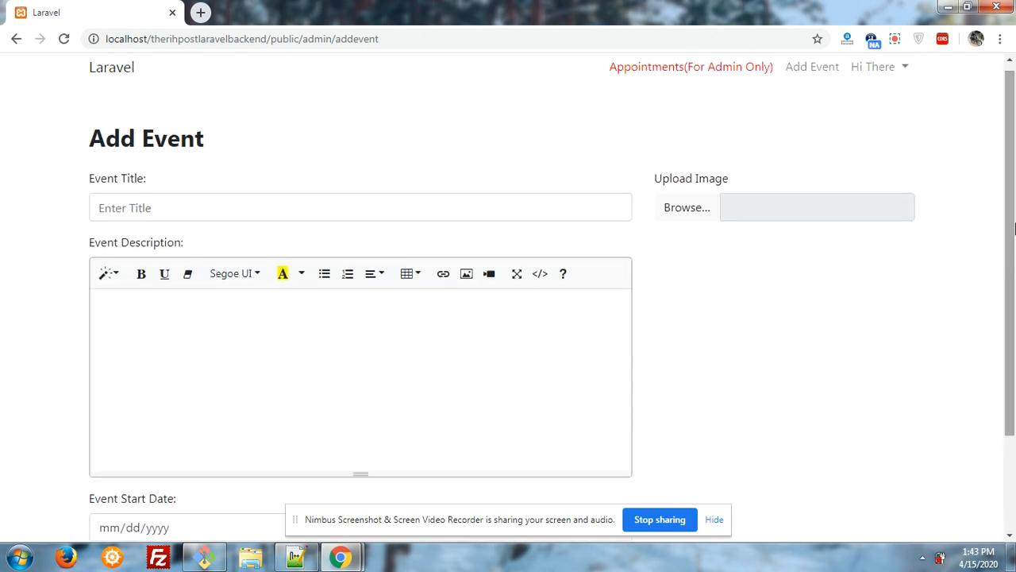
pyautogui.scroll(-3)
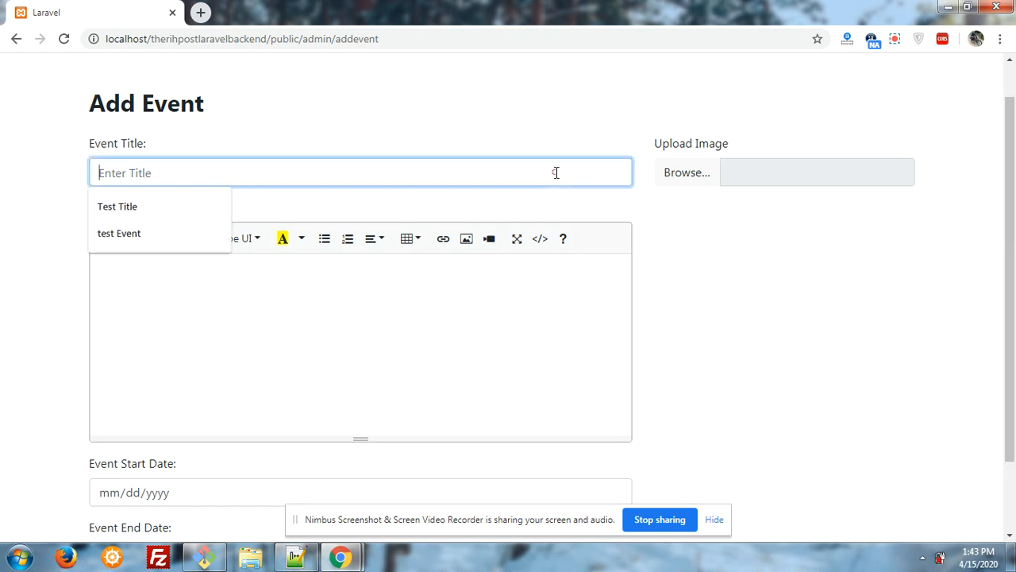
pyautogui.write('Demo')
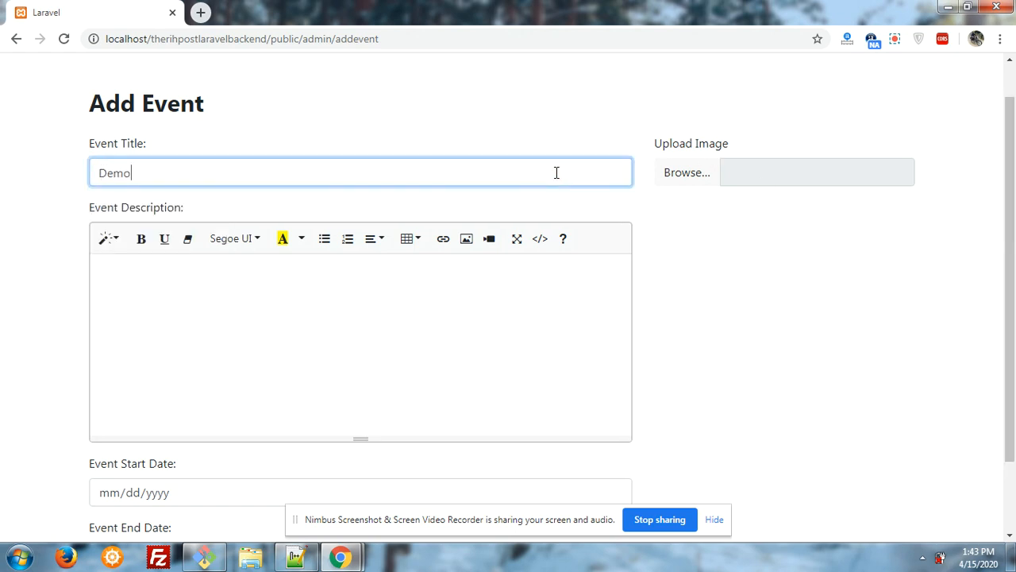
pyautogui.write('Eveb')
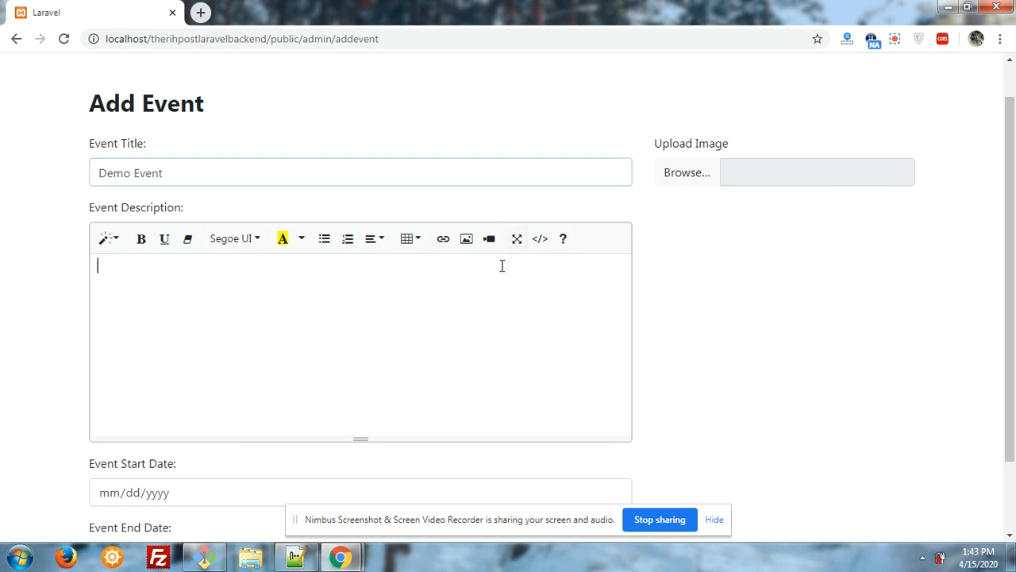
pyautogui.write('This is')
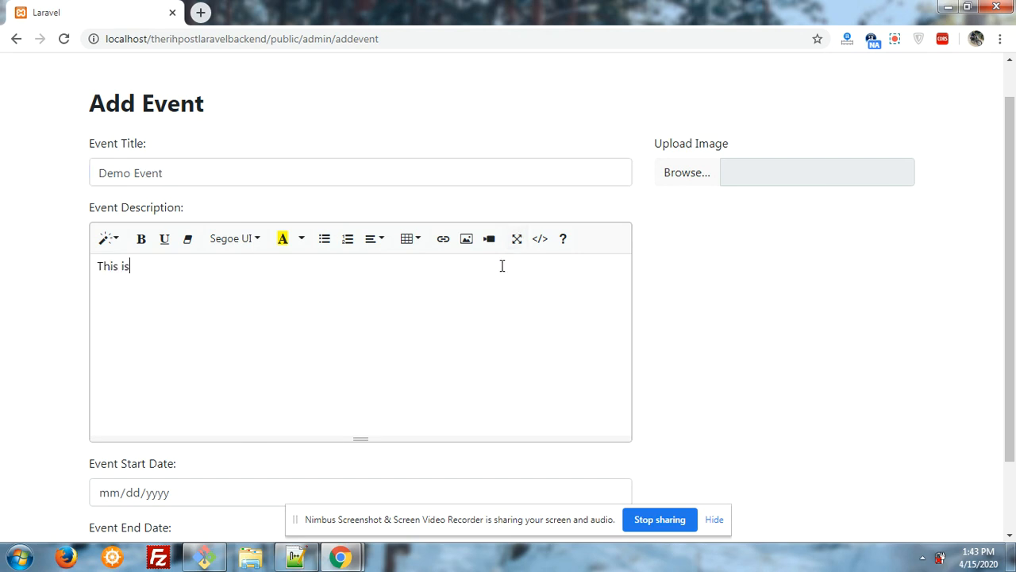
pyautogui.write('demo')
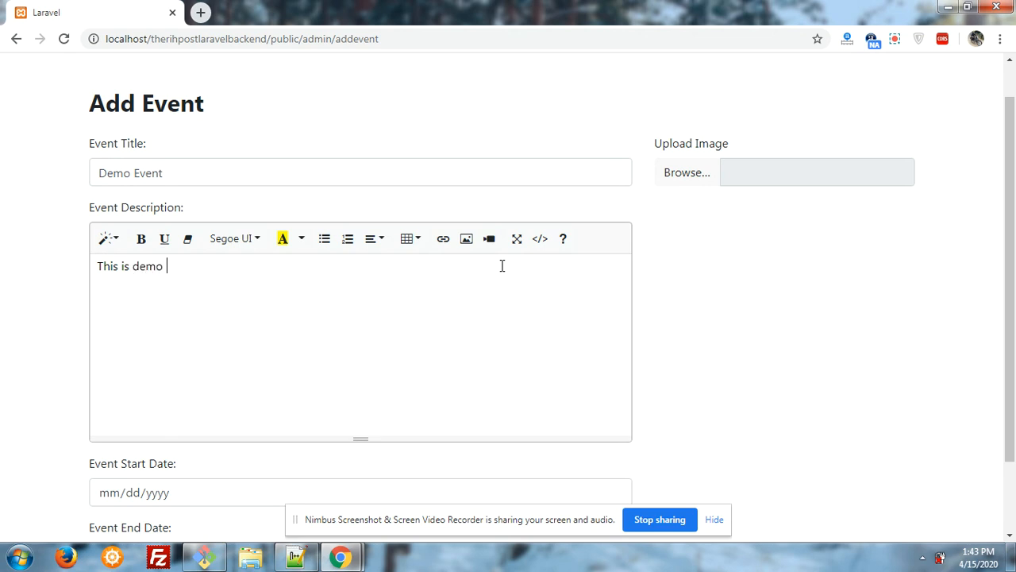
pyautogui.write('event.')
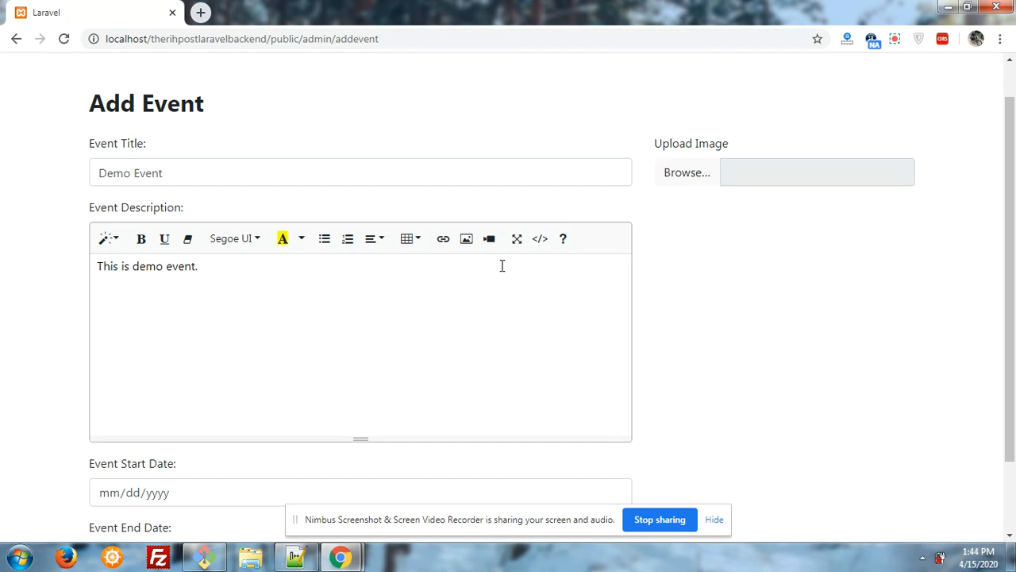
pyautogui.scroll(-3)
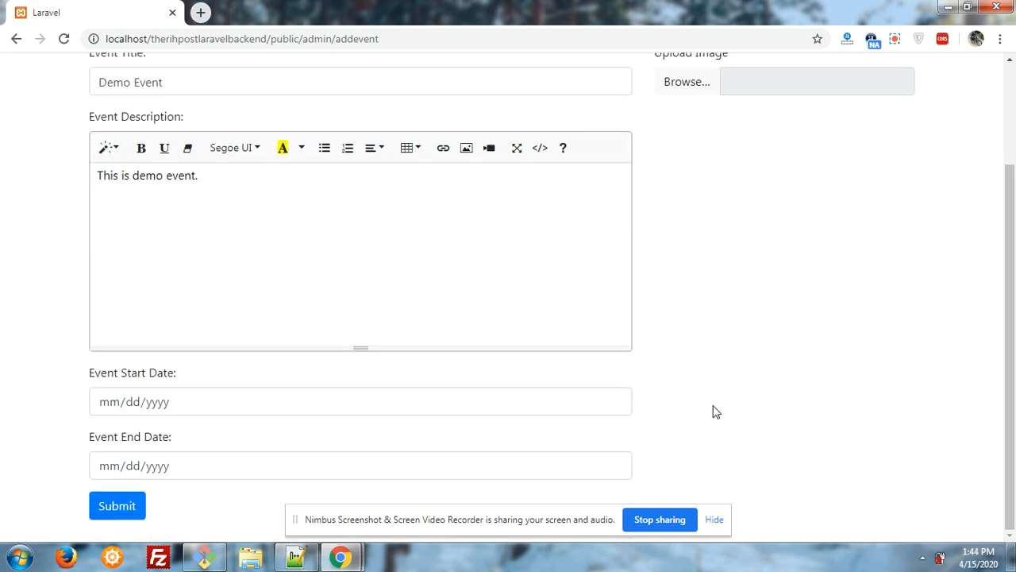
# Pick April 16, 2020 as both the event start date and end date.
pyautogui.click(361, 402)
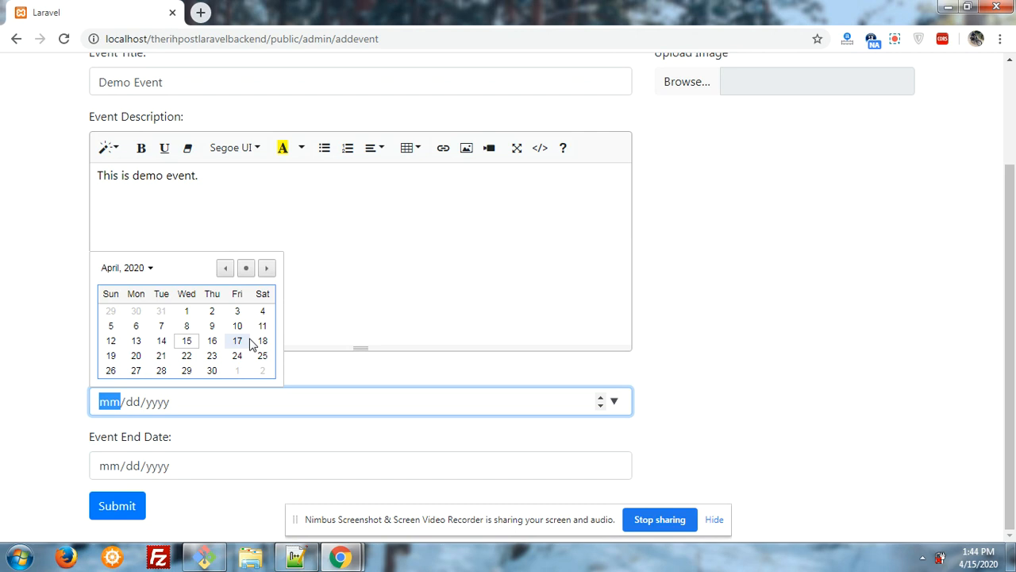
pyautogui.click(211, 340)
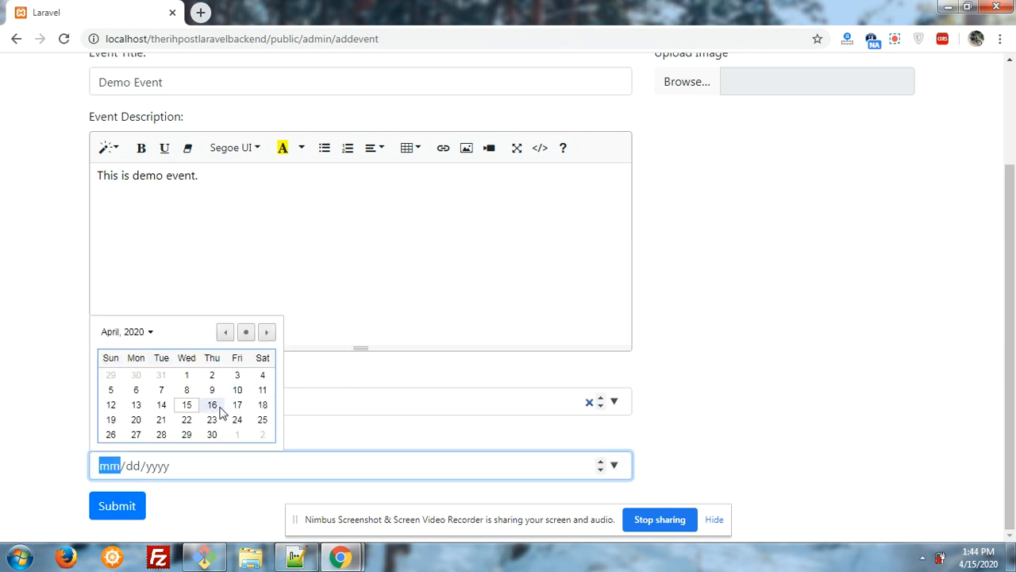
pyautogui.click(211, 405)
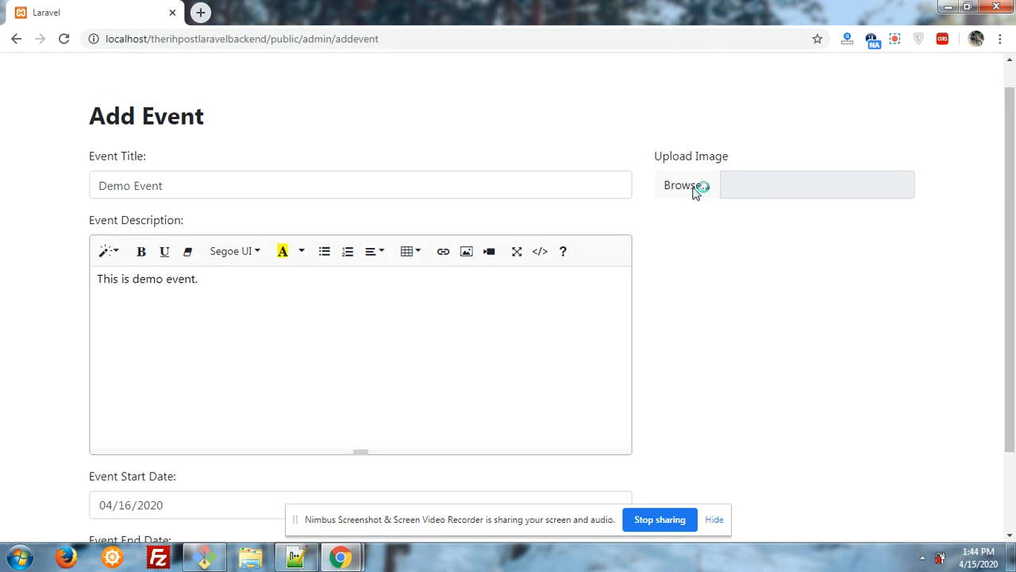
# Browse Downloads and attach the photo of the man on a motorcycle as the event image.
pyautogui.click(680, 184)
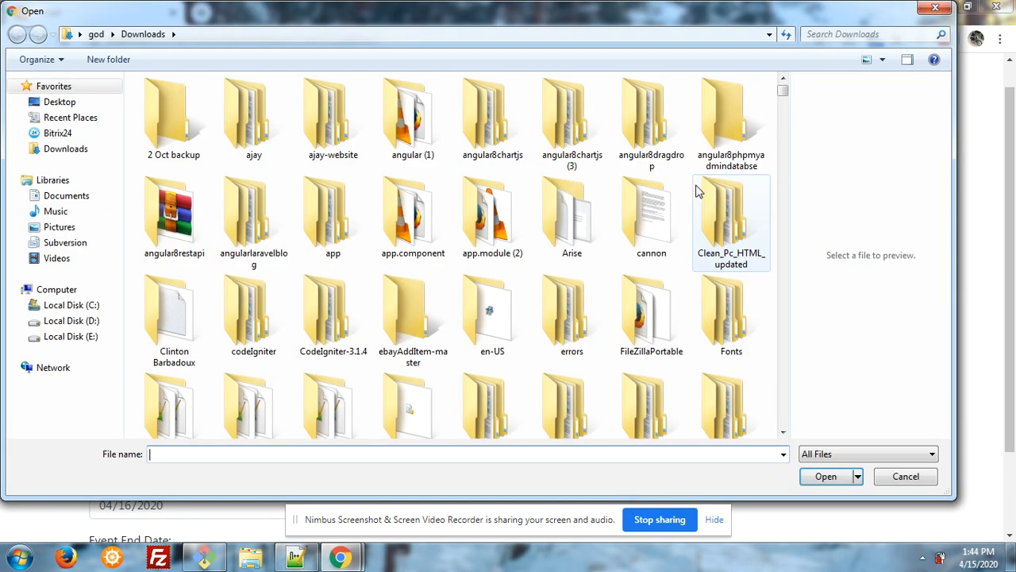
pyautogui.scroll(-3)
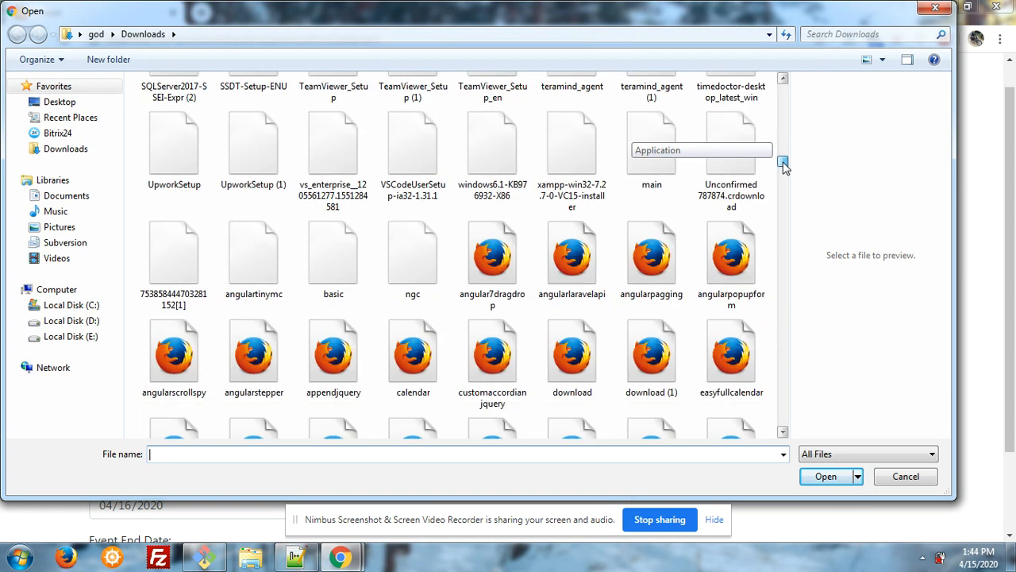
pyautogui.scroll(-3)
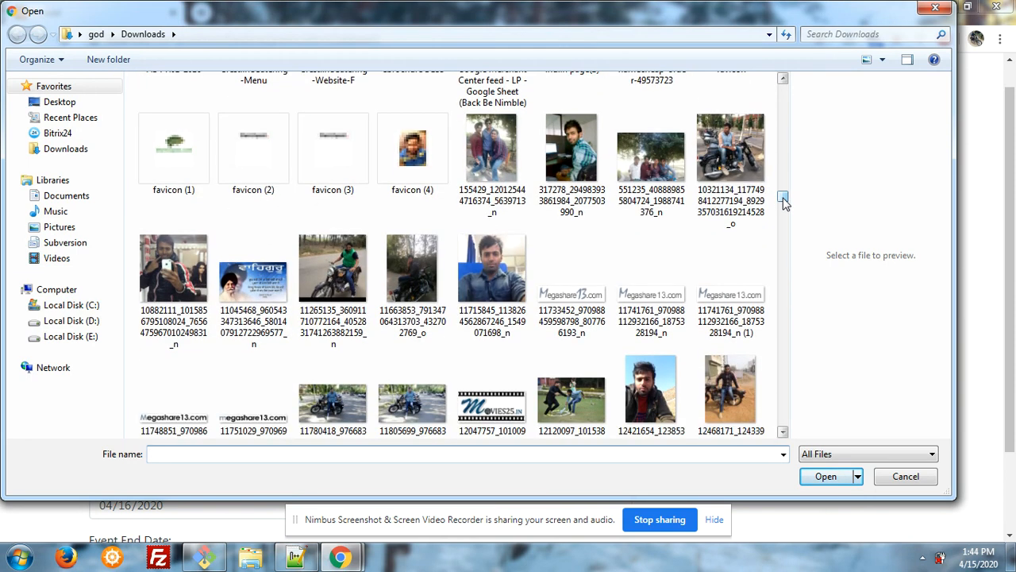
pyautogui.click(730, 148)
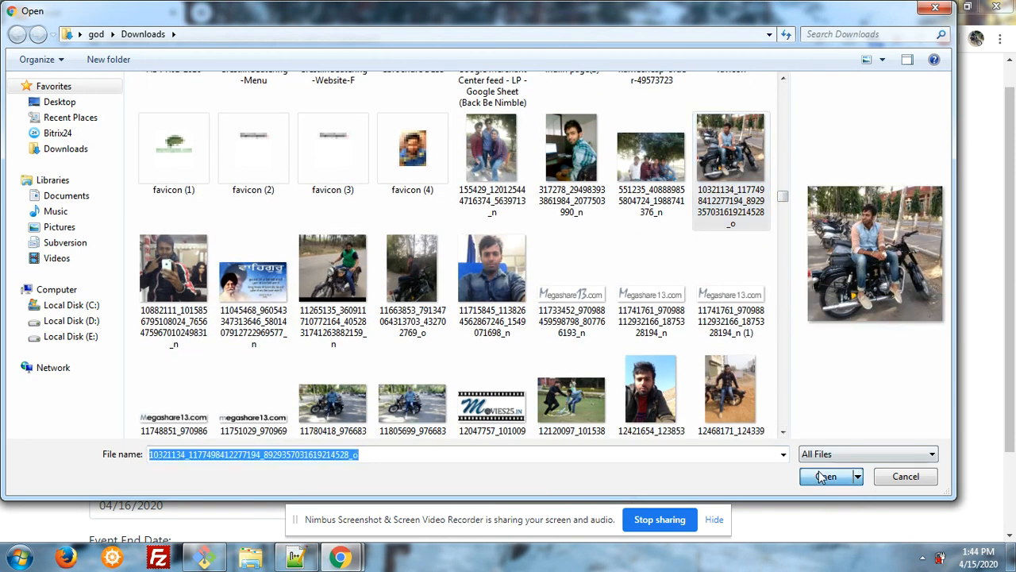
pyautogui.click(824, 477)
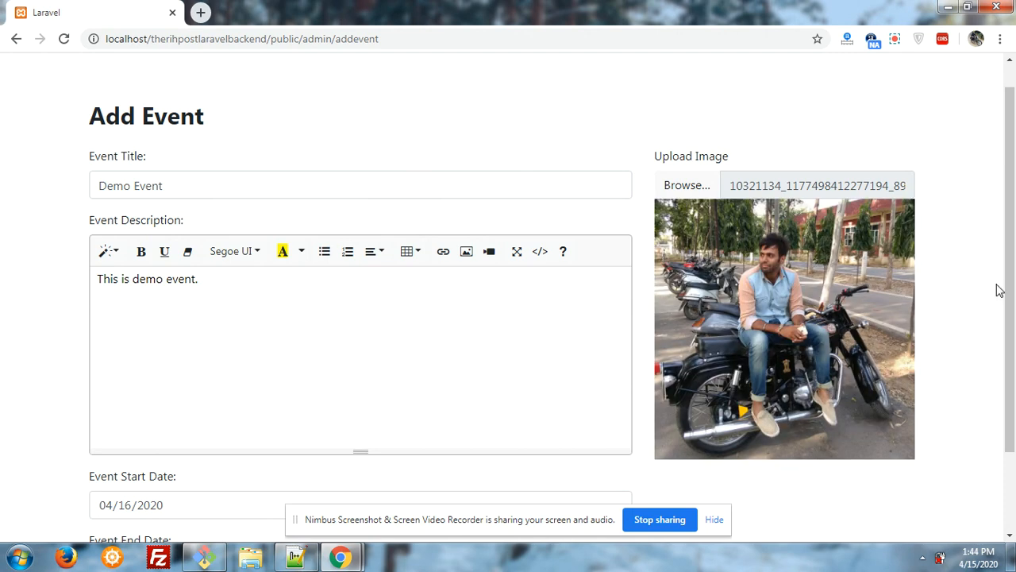
pyautogui.scroll(-3)
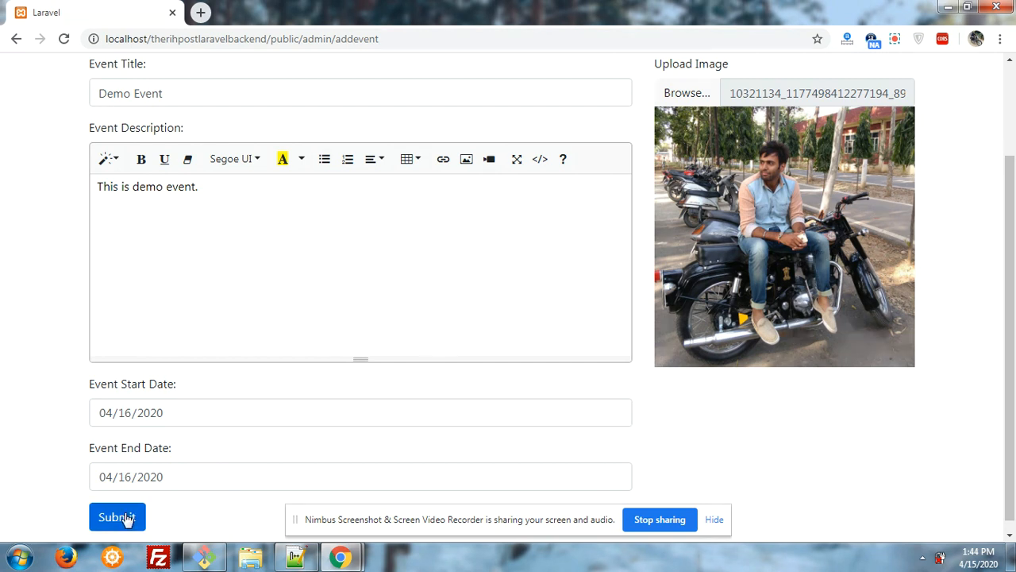
# Submit Demo Event, acknowledge the 'Good job!' alert, and return to the public welcome page.
pyautogui.click(117, 516)
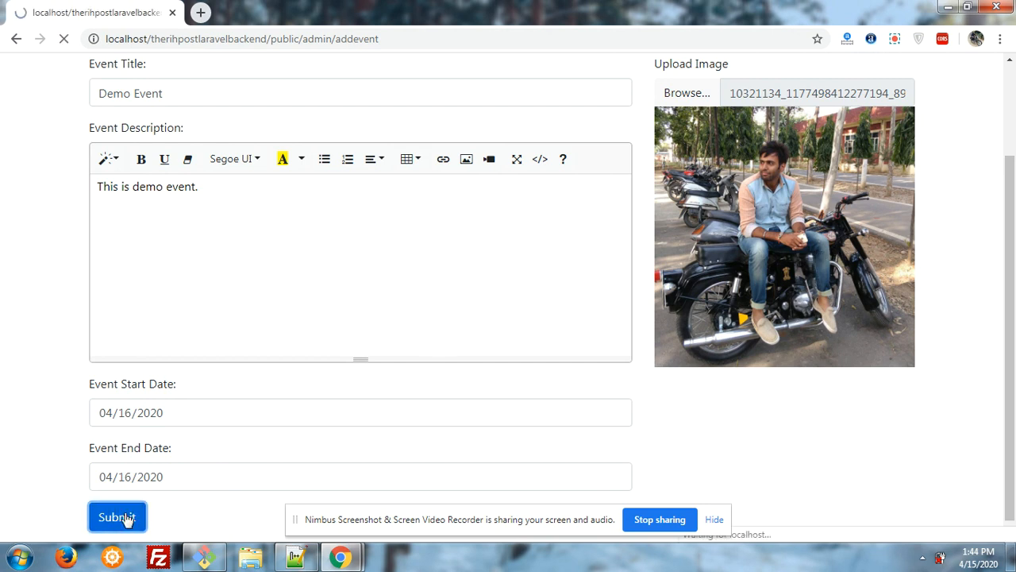
pyautogui.click(118, 516)
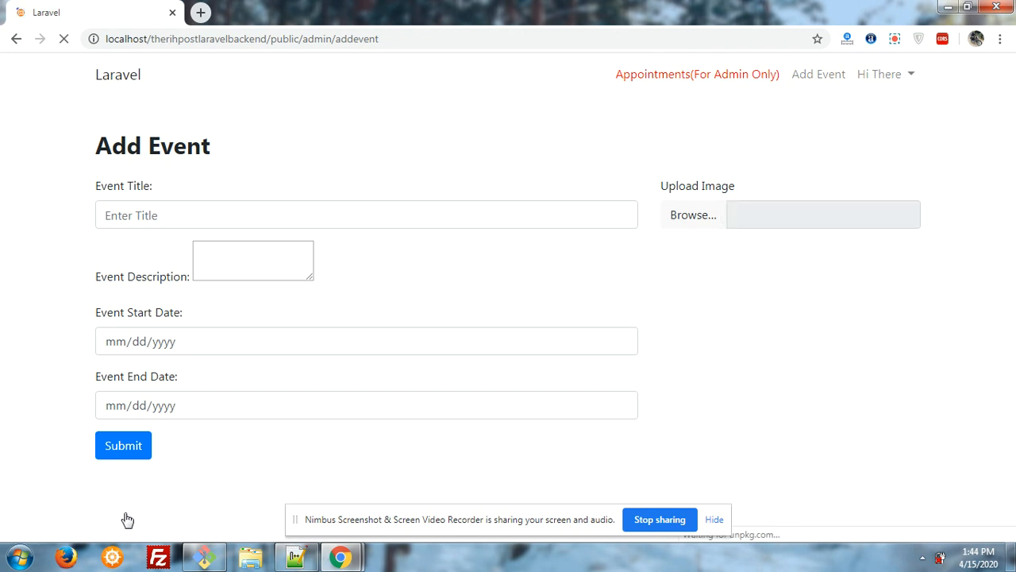
pyautogui.click(124, 445)
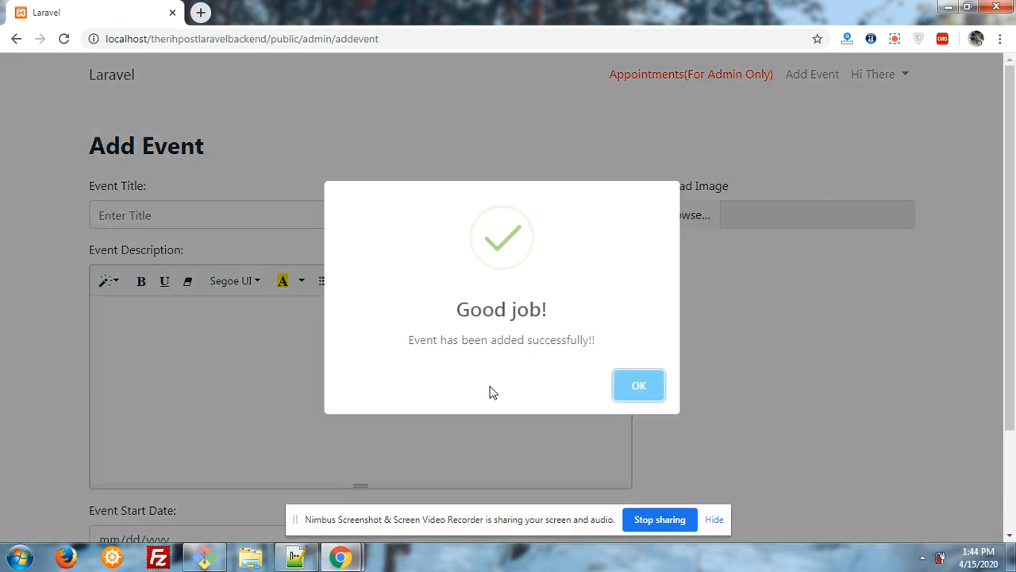
pyautogui.moveTo(556, 388)
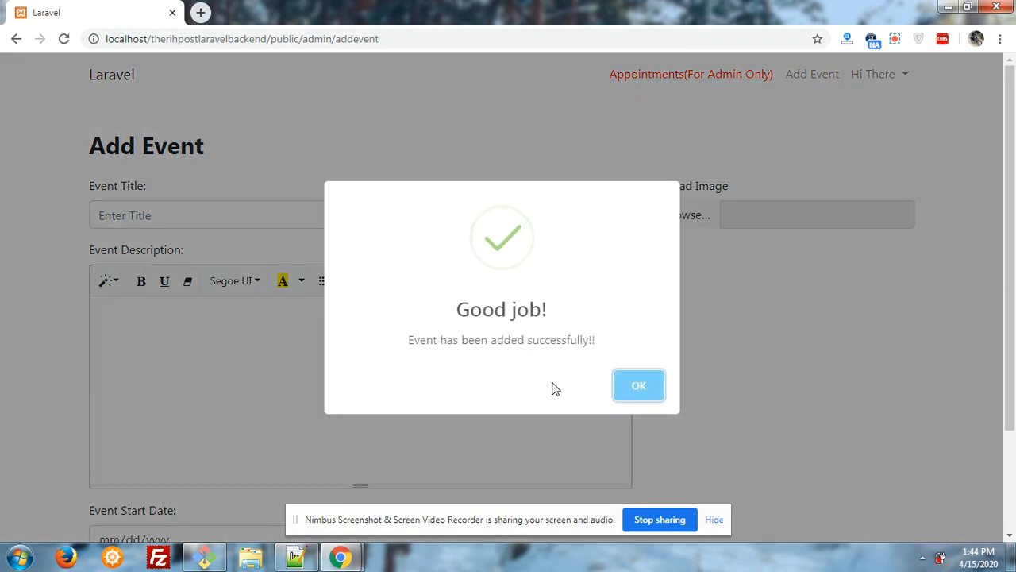
pyautogui.click(639, 386)
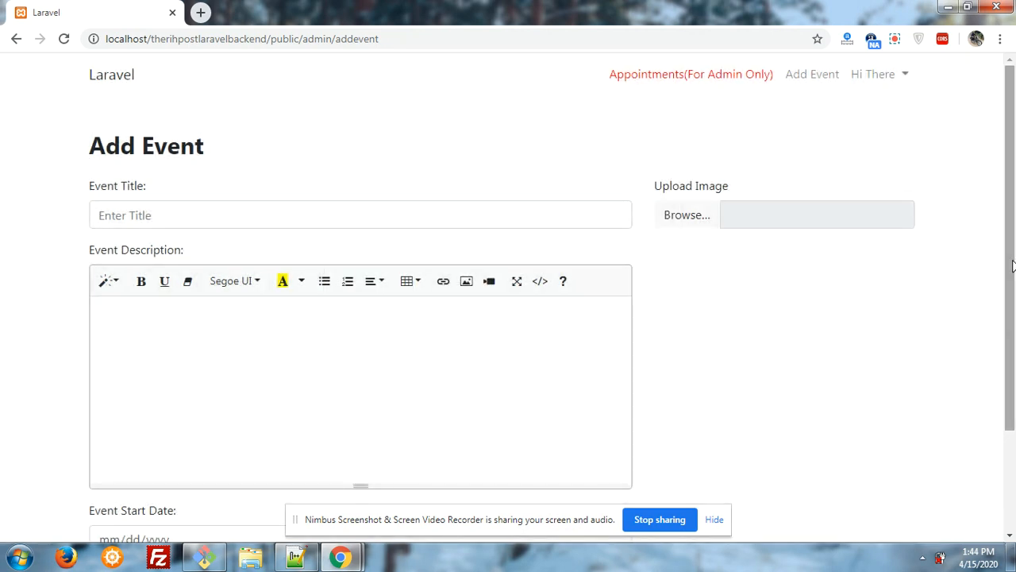
pyautogui.click(880, 75)
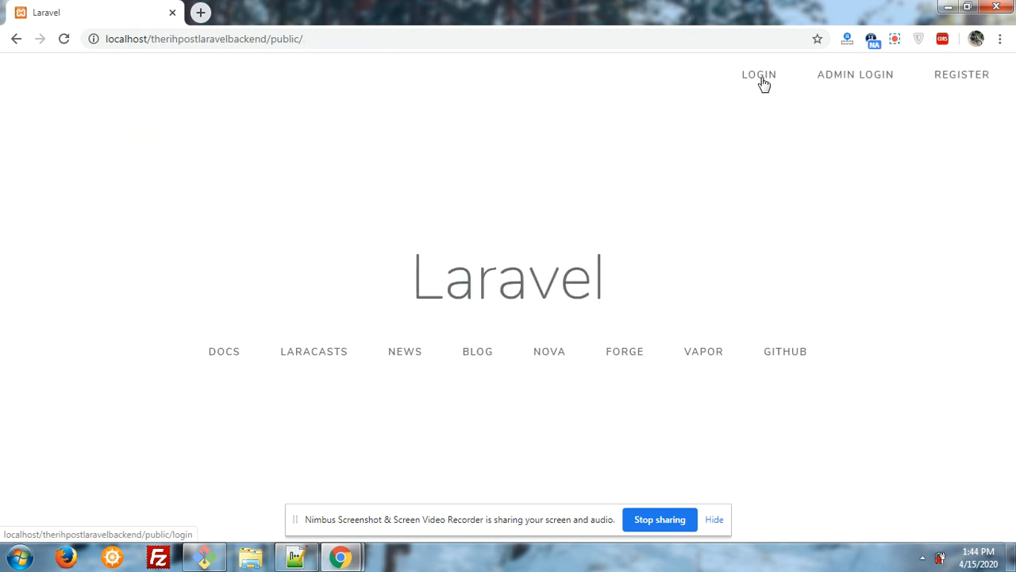
# Log in as a regular user with the saved autofill account and head to the Events page.
pyautogui.click(759, 75)
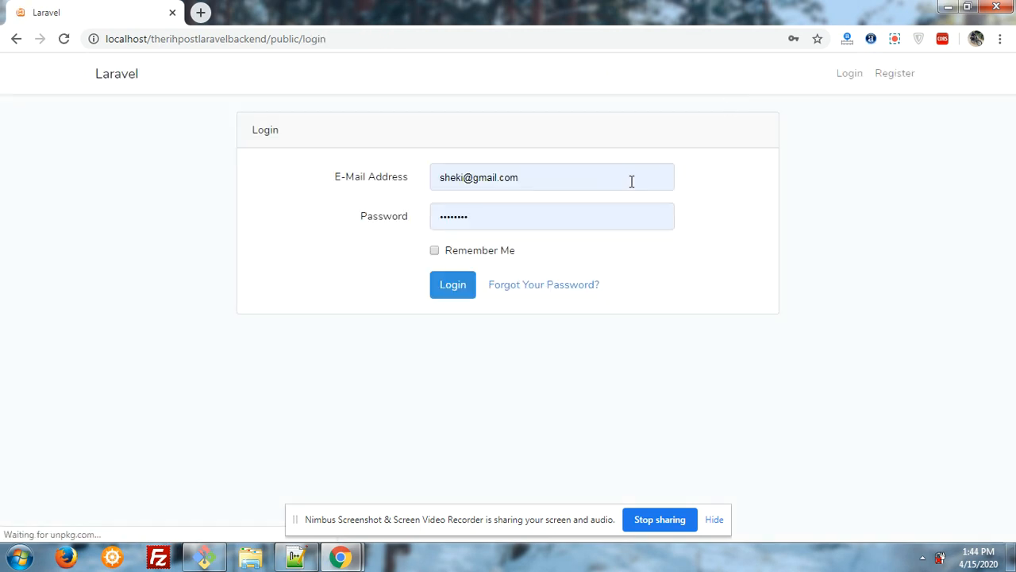
pyautogui.click(553, 177)
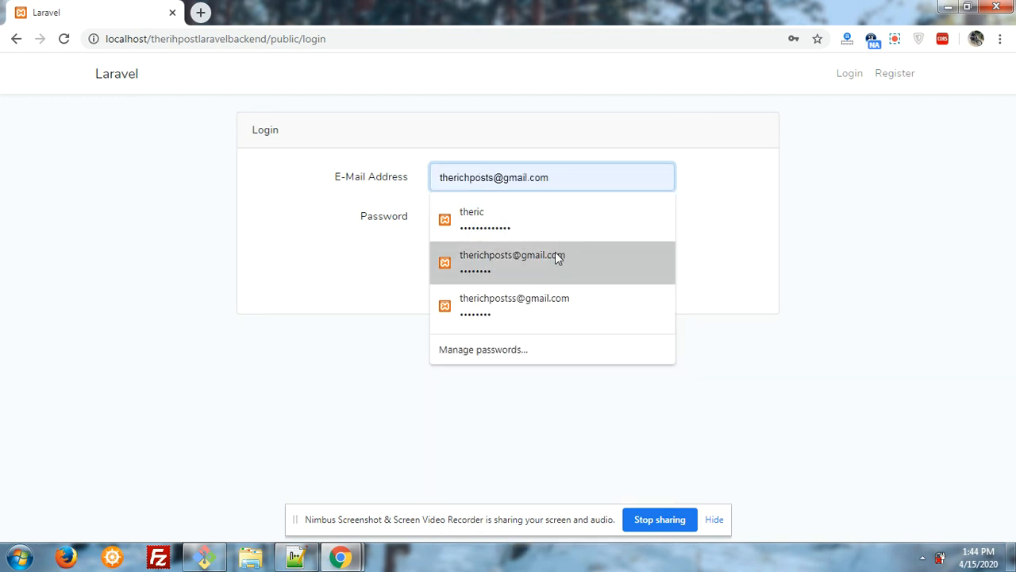
pyautogui.click(452, 284)
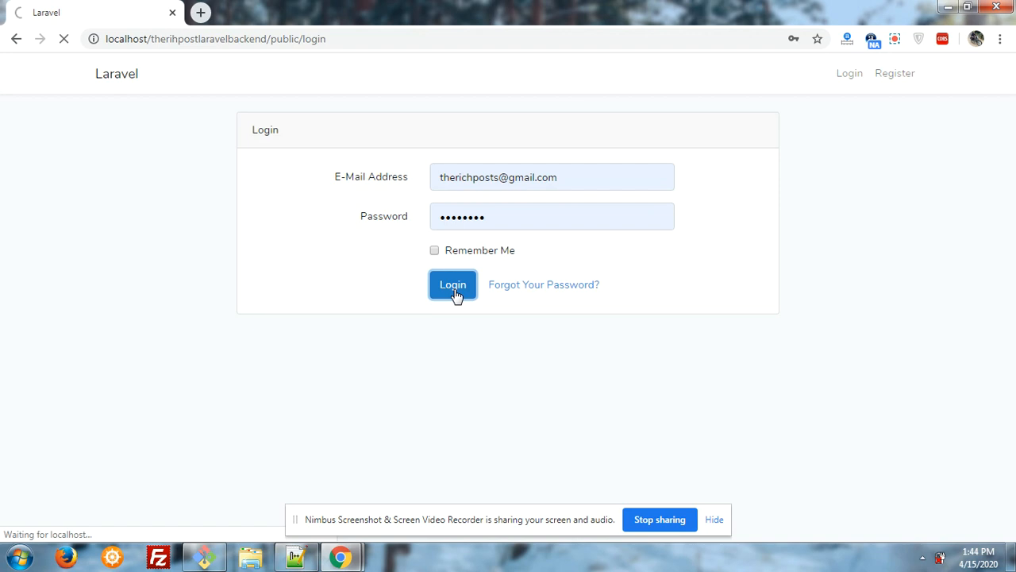
pyautogui.click(453, 284)
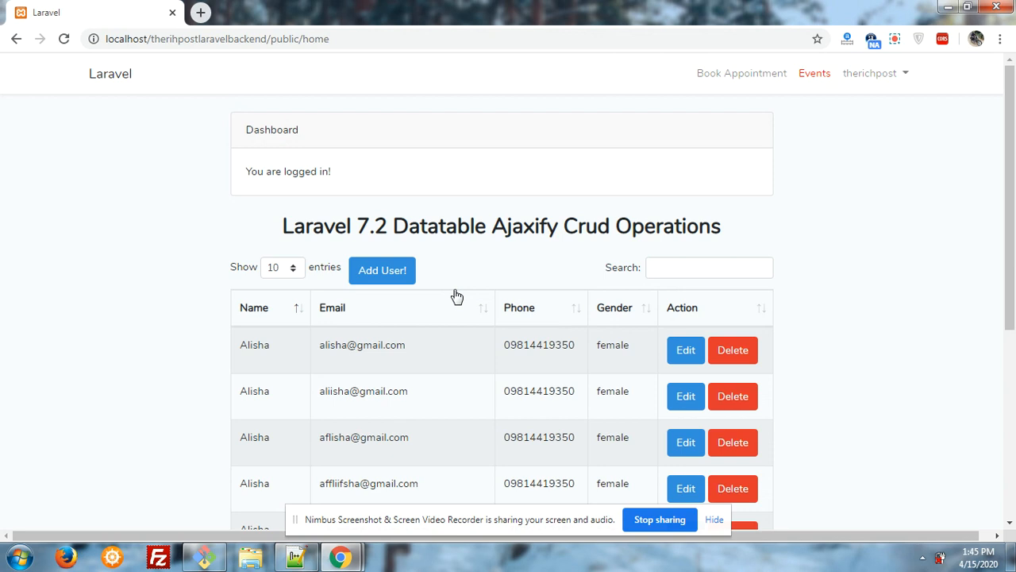
pyautogui.click(813, 73)
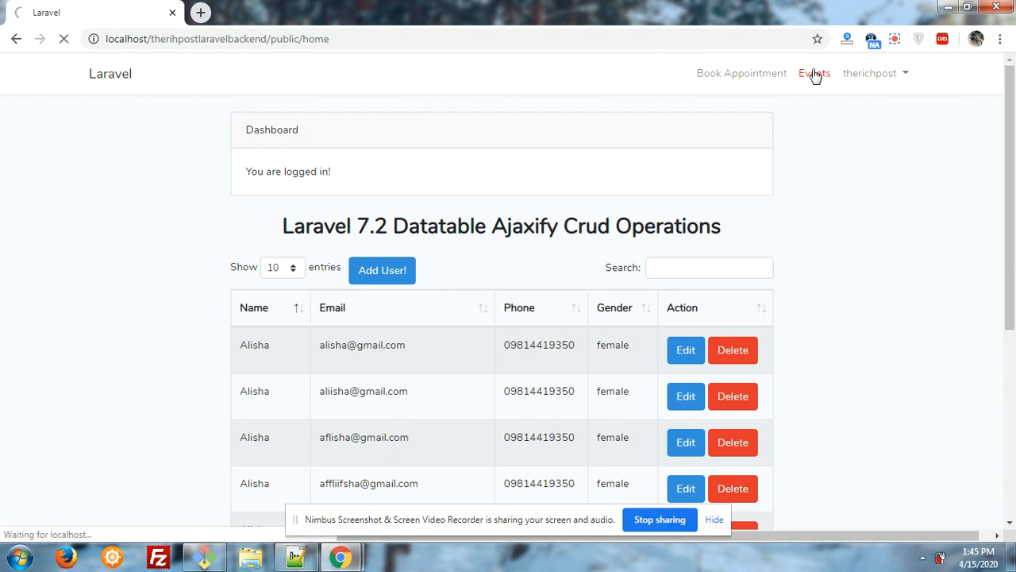
# Review Demo Event on the April 2020 calendar and Events Details, then log out via the username menu.
pyautogui.click(813, 73)
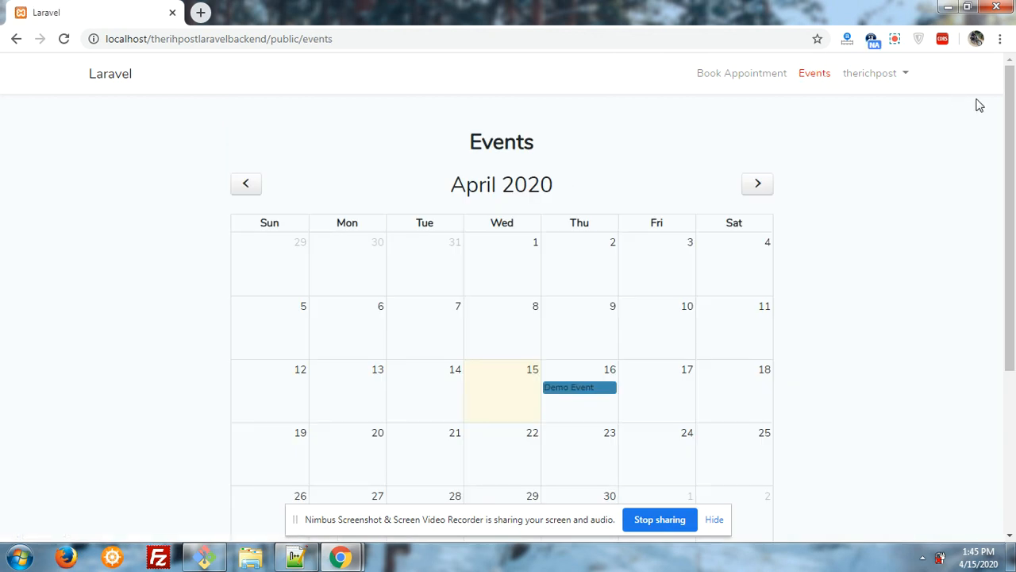
pyautogui.scroll(-3)
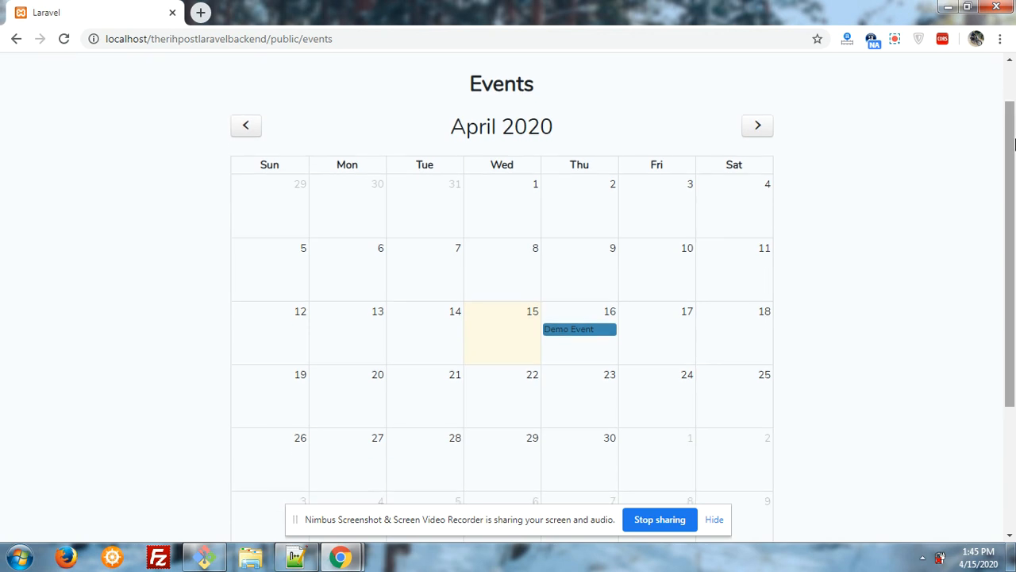
pyautogui.moveTo(570, 329)
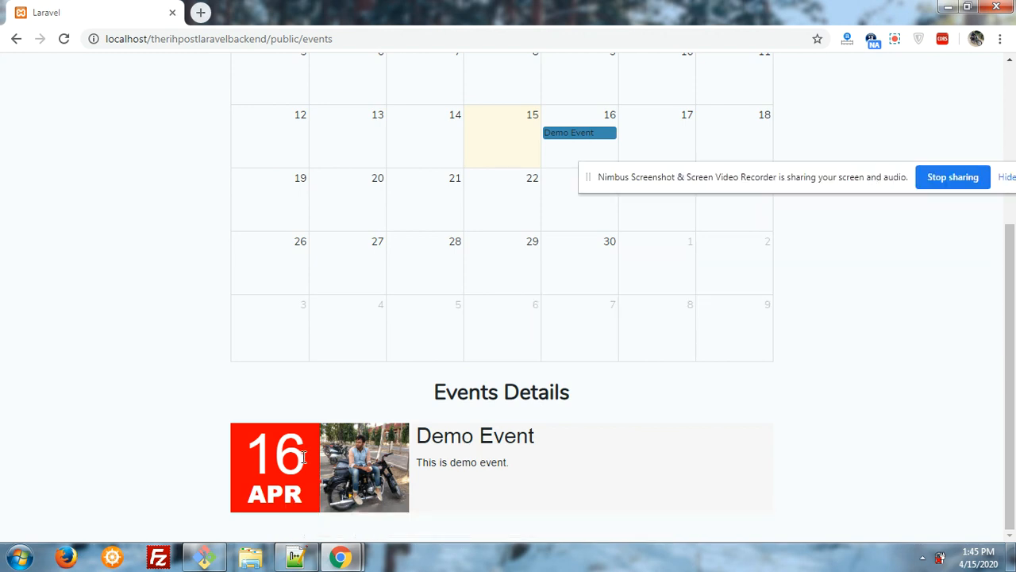
pyautogui.moveTo(556, 392)
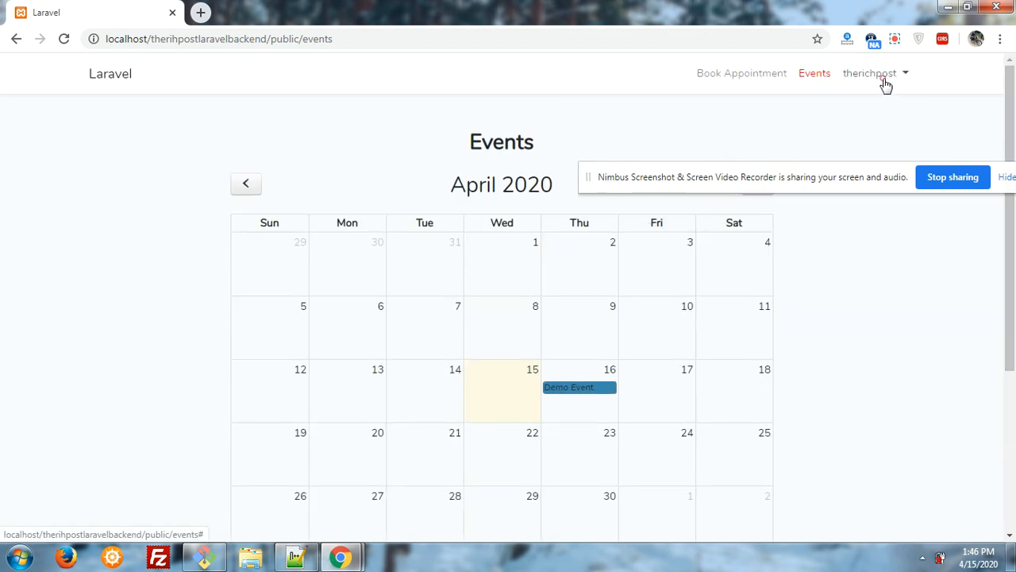
pyautogui.click(875, 73)
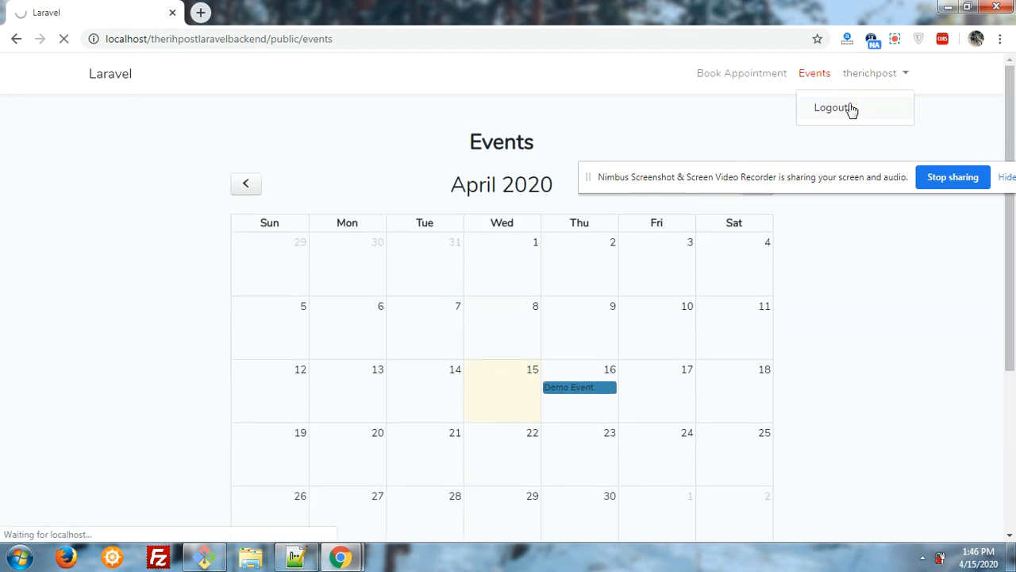
pyautogui.click(835, 108)
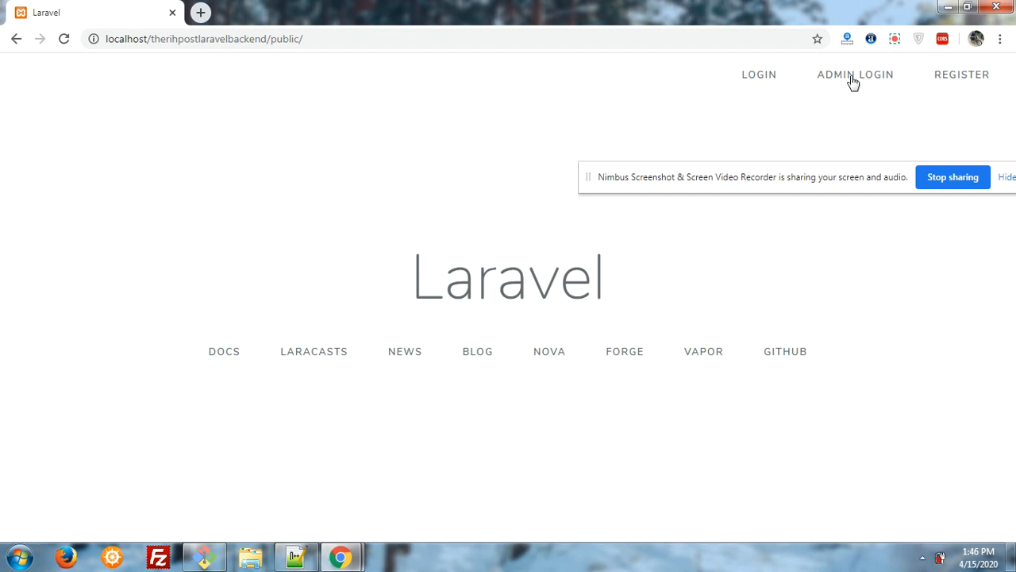
# Log back in through ADMIN LOGIN with the saved admin account to the "Hi boss!" dashboard.
pyautogui.click(852, 74)
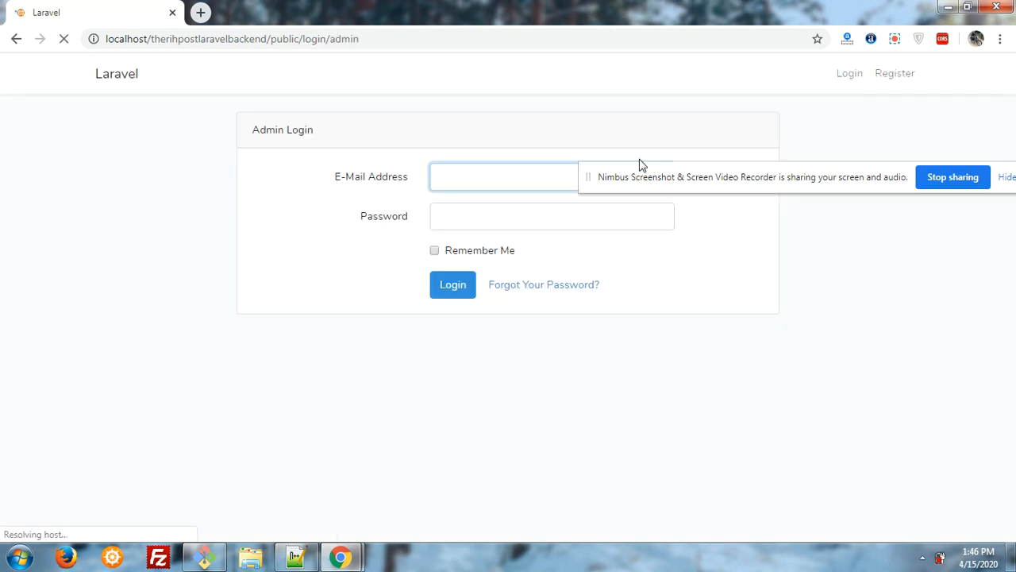
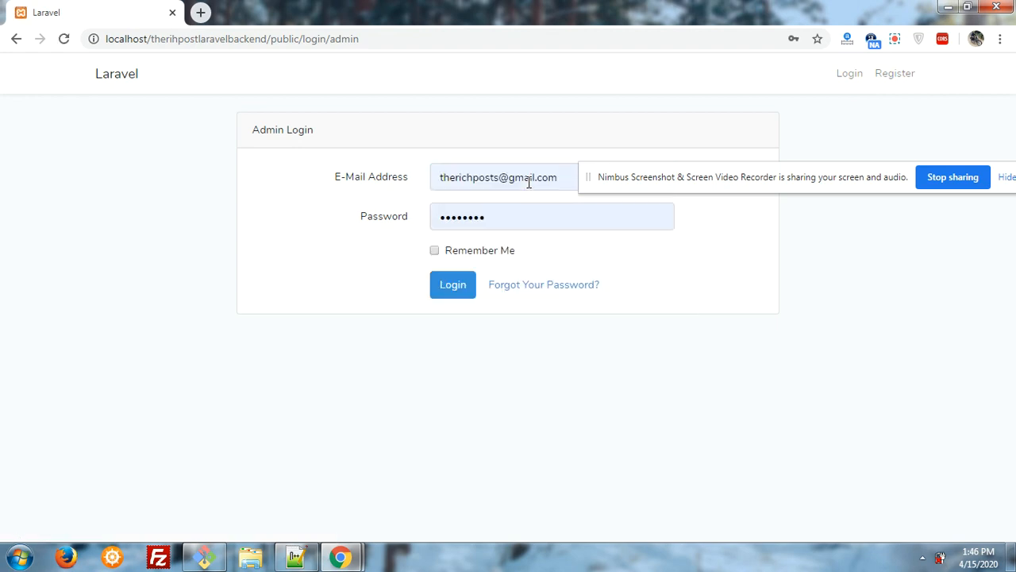
pyautogui.write('sh')
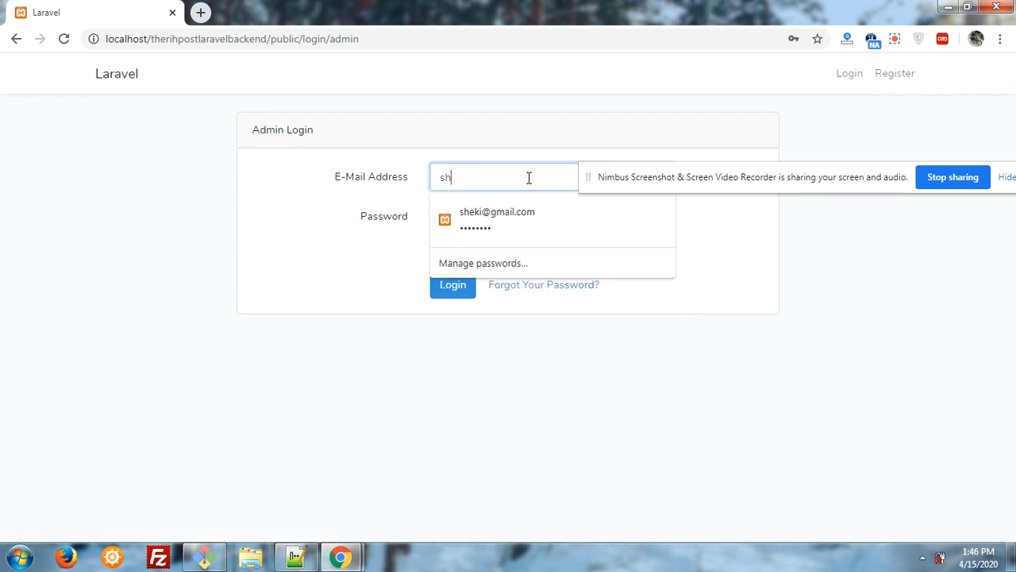
pyautogui.click(497, 219)
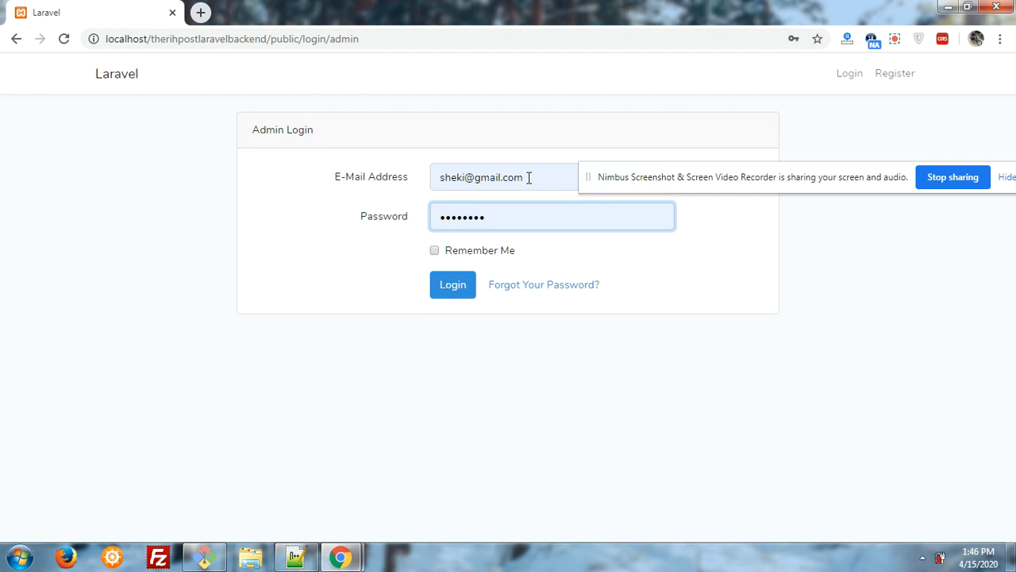
pyautogui.click(452, 284)
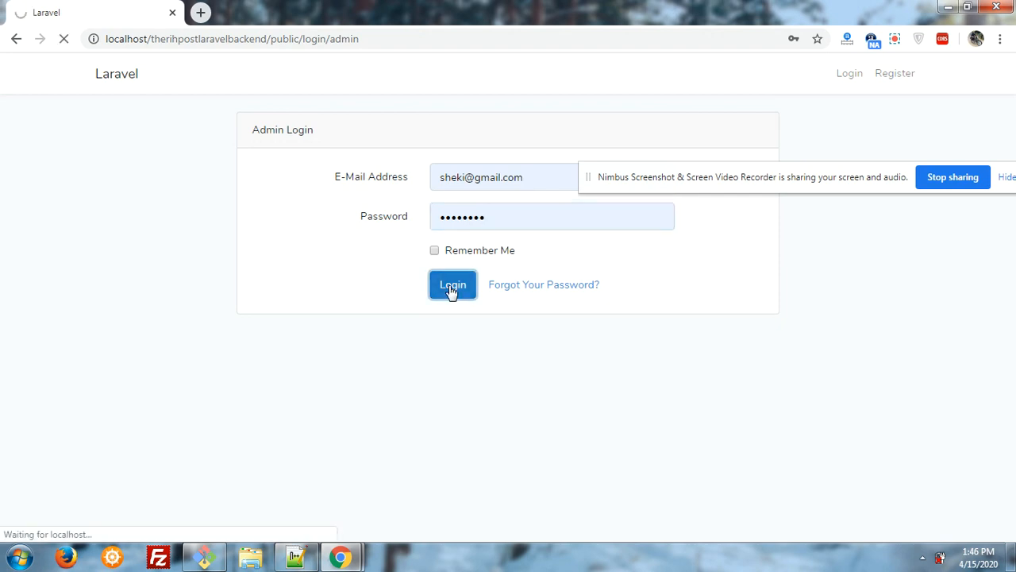
pyautogui.click(452, 284)
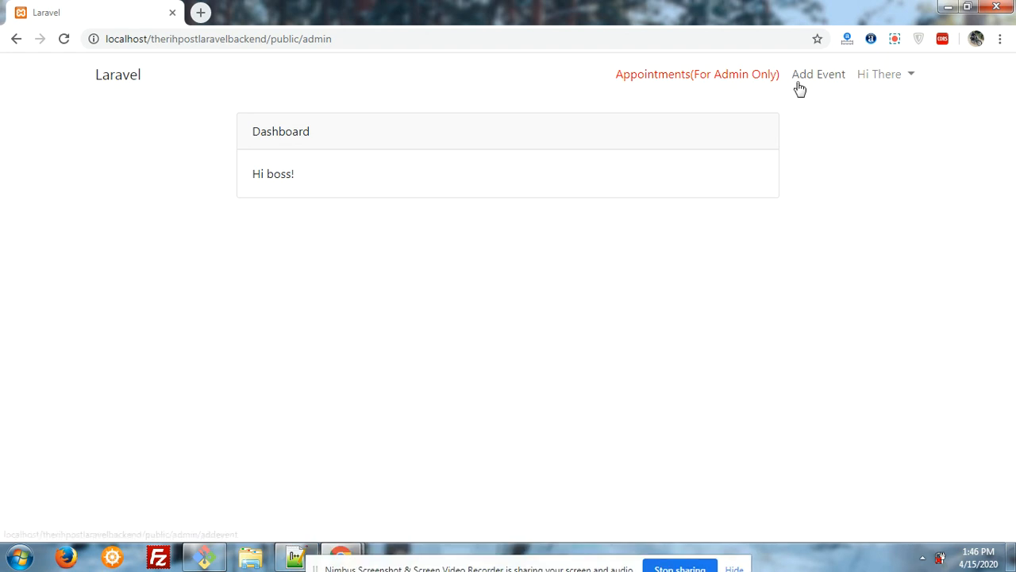
# Start a new event titled 'Demo Event 2' with the description 'This is Demo Event 2.'.
pyautogui.click(819, 74)
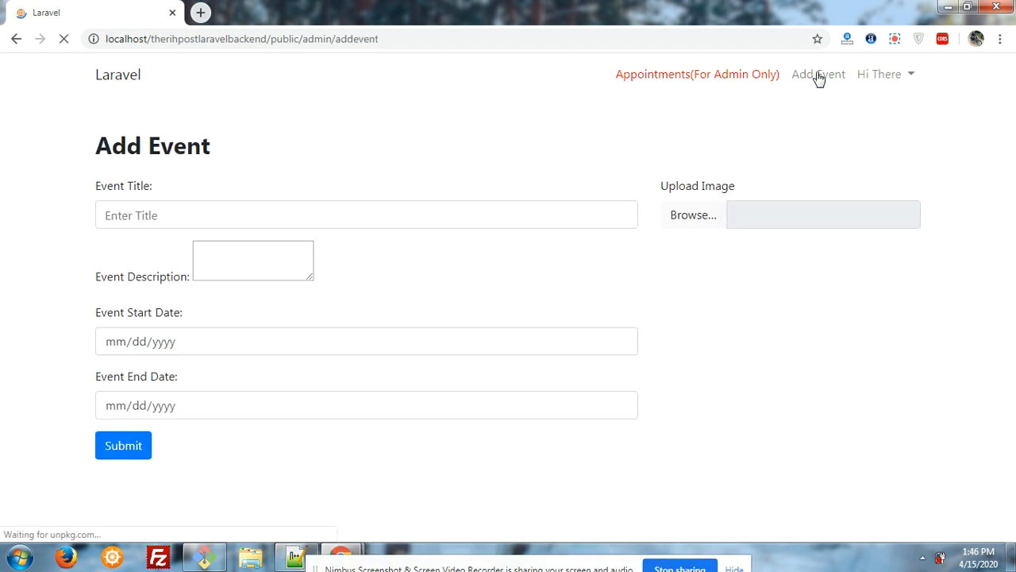
pyautogui.click(365, 215)
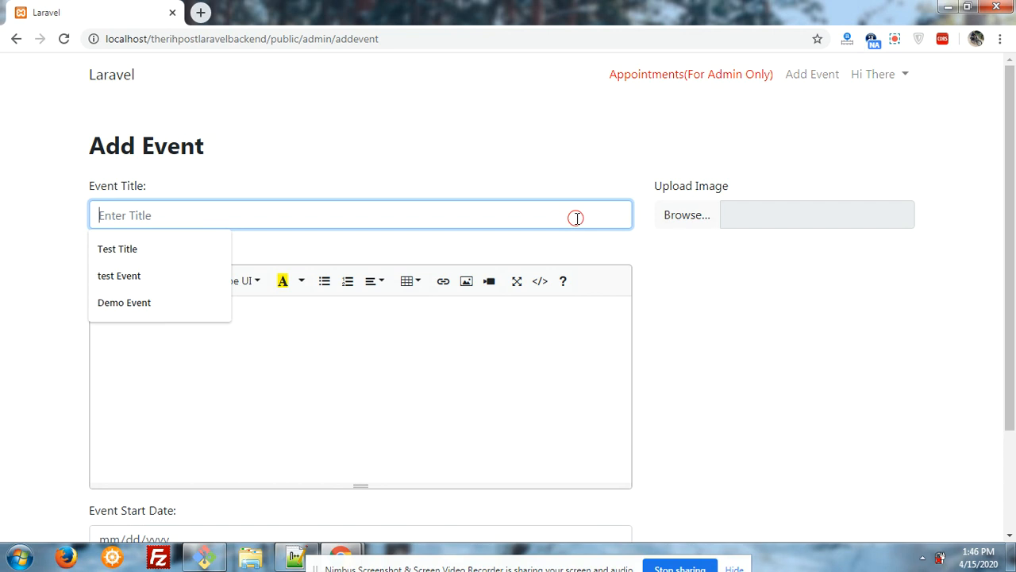
pyautogui.write('Demo')
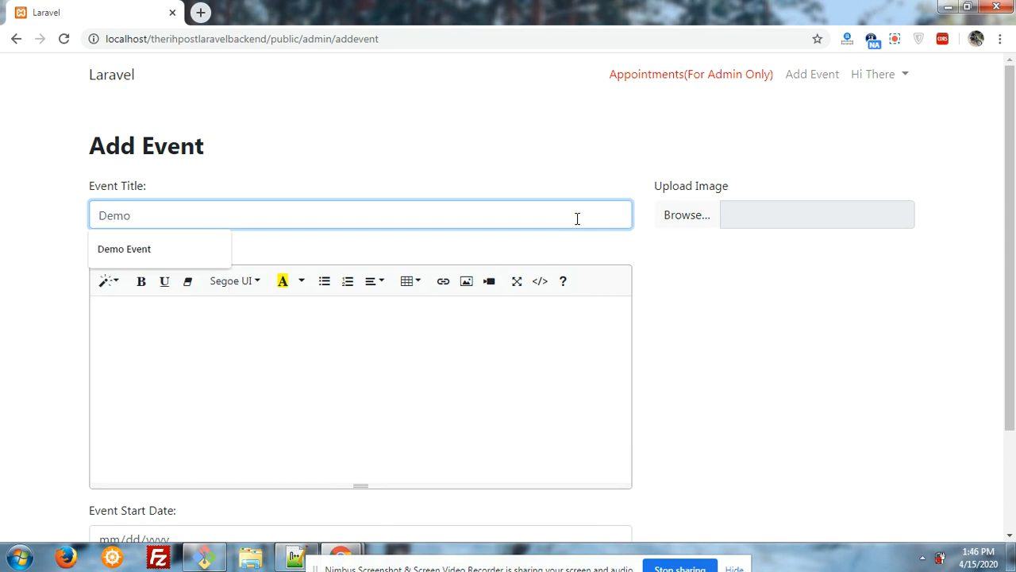
pyautogui.click(124, 248)
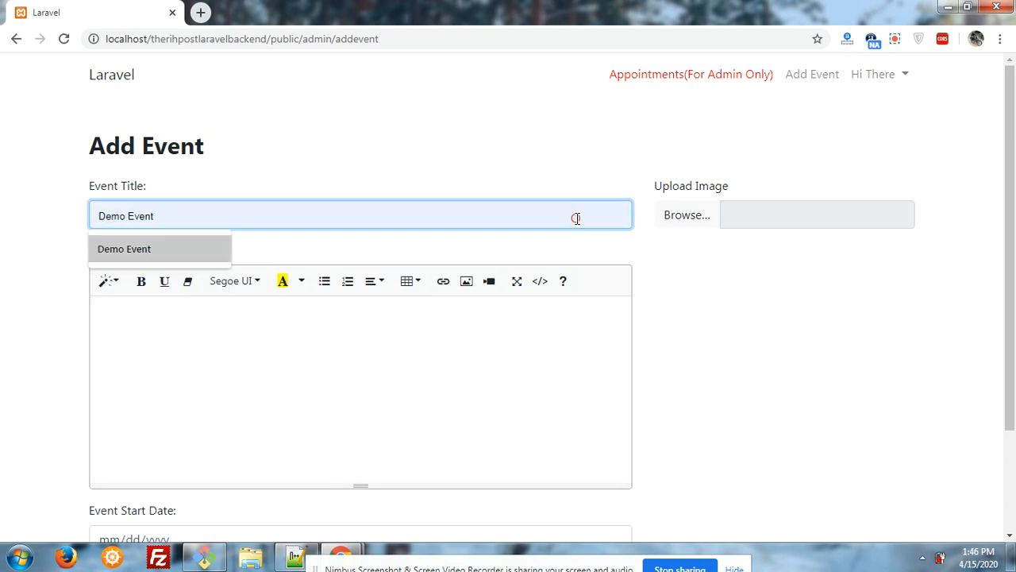
pyautogui.moveTo(443, 203)
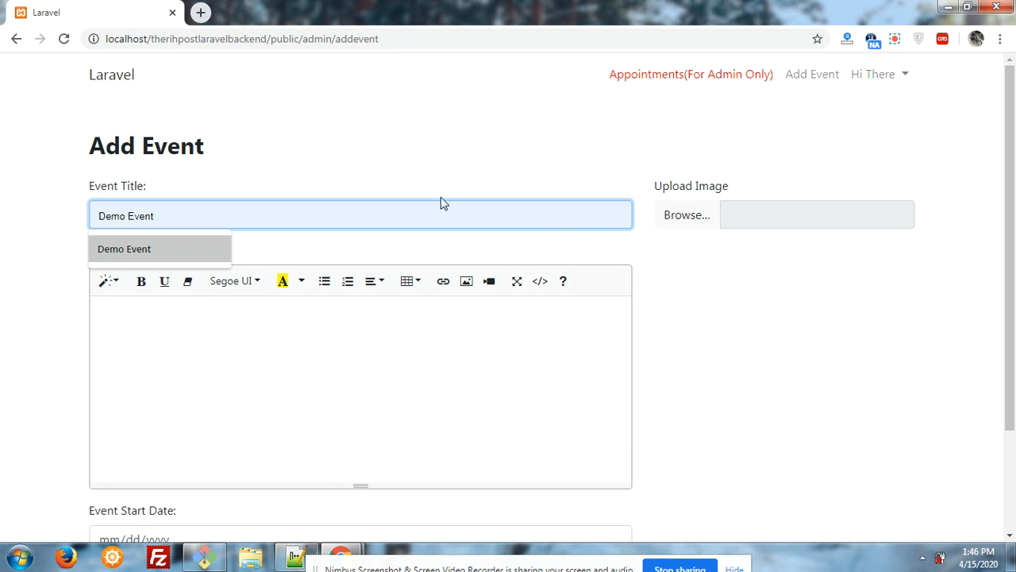
pyautogui.write('Demo')
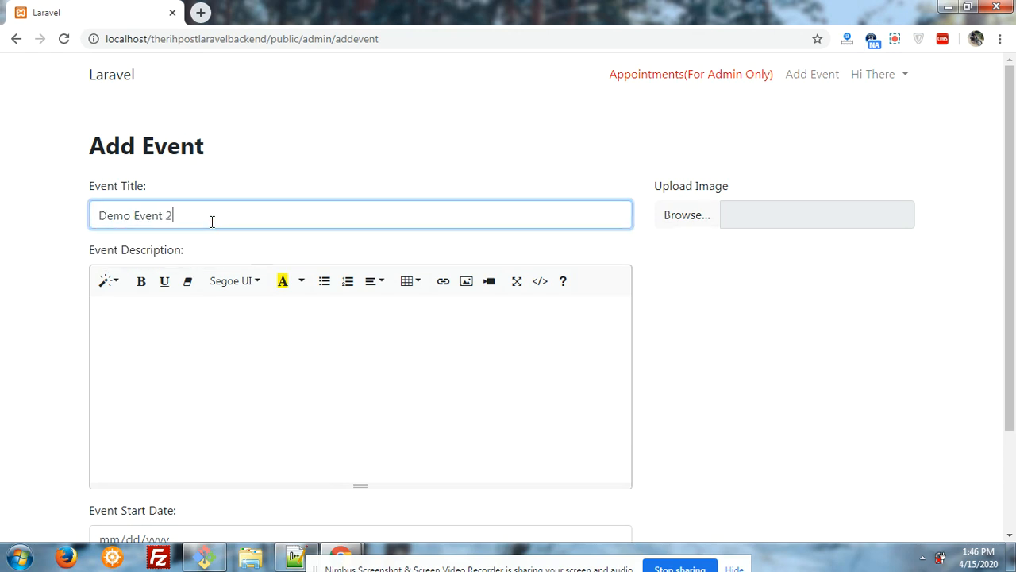
pyautogui.scroll(-3)
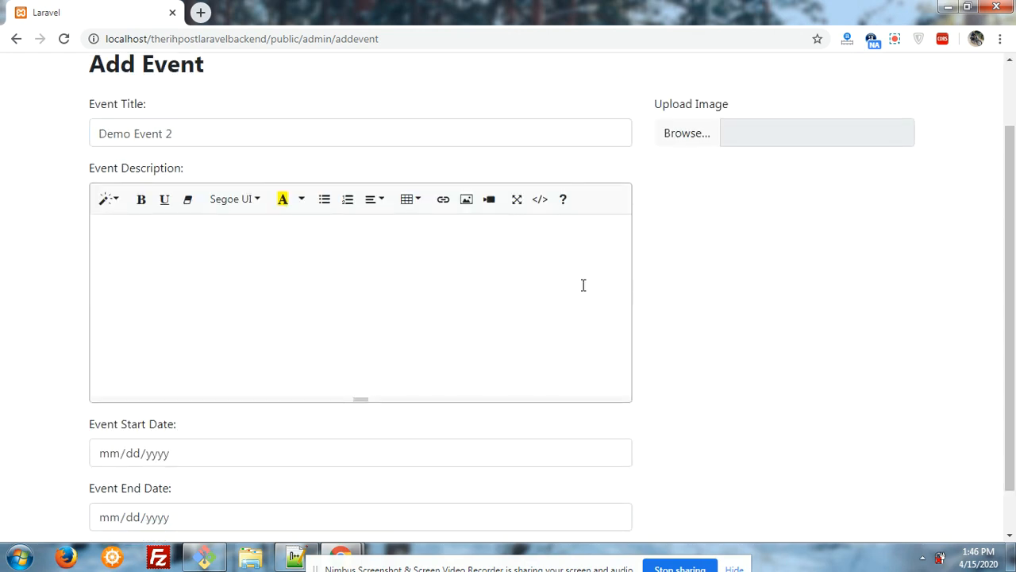
pyautogui.write('This')
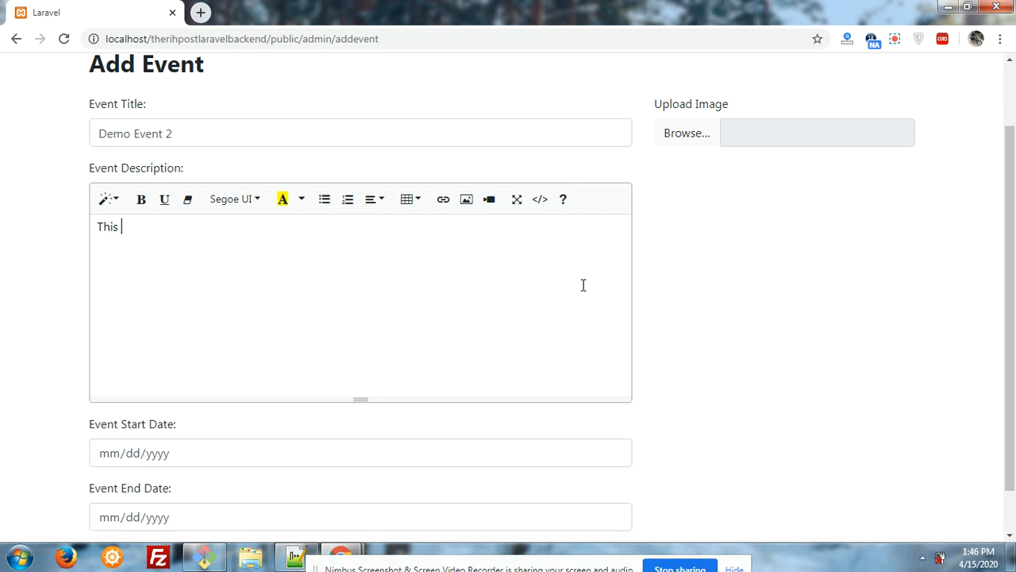
pyautogui.write('is Demo')
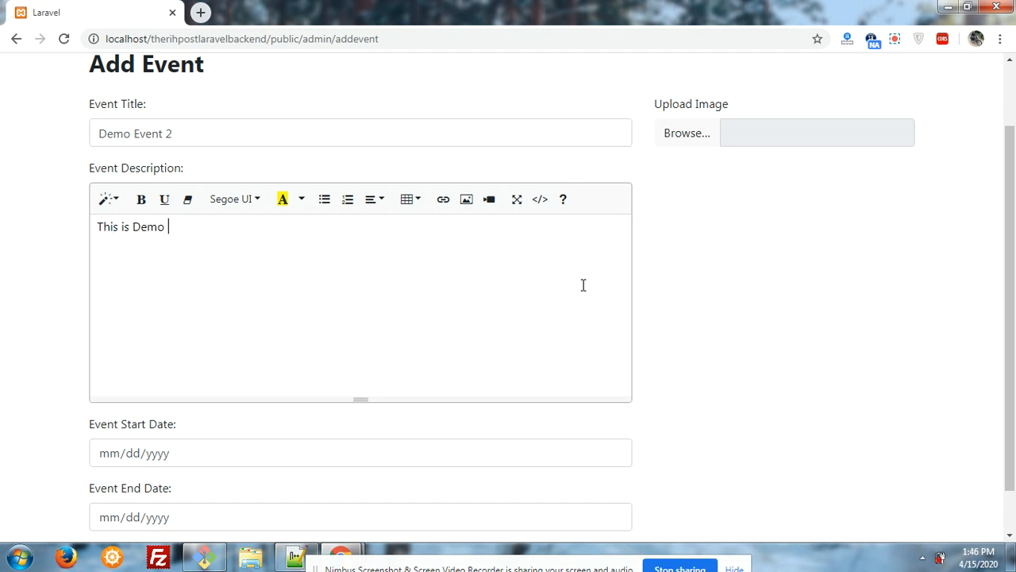
pyautogui.write('Event 2.')
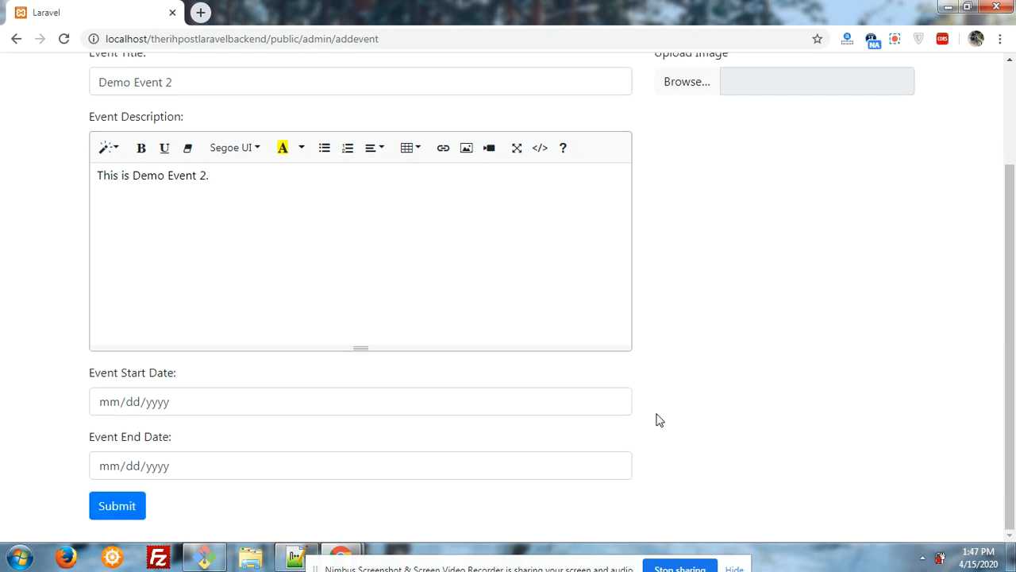
# Set both the start and end date of Demo Event 2 to 04/18/2020.
pyautogui.click(361, 402)
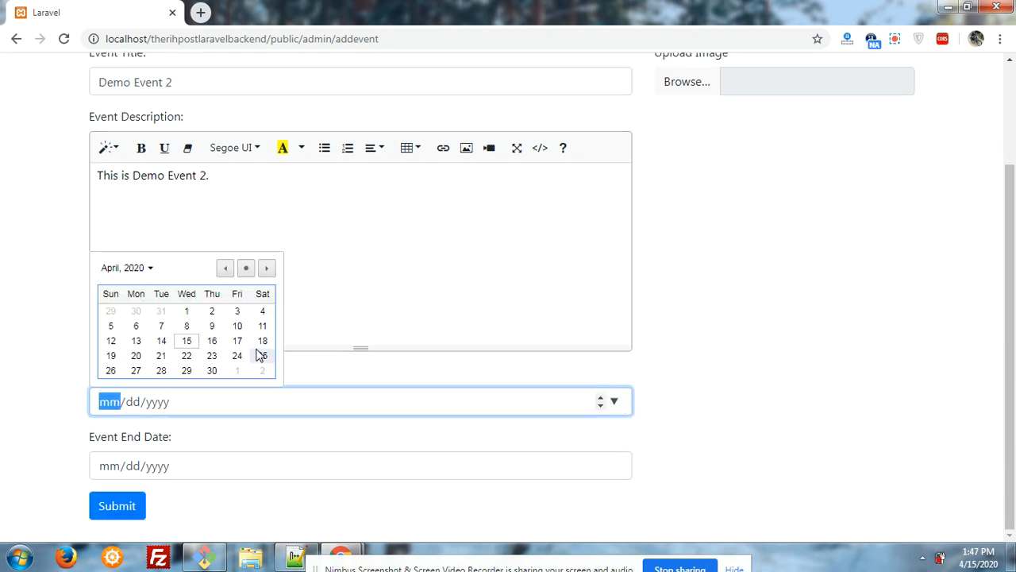
pyautogui.click(262, 356)
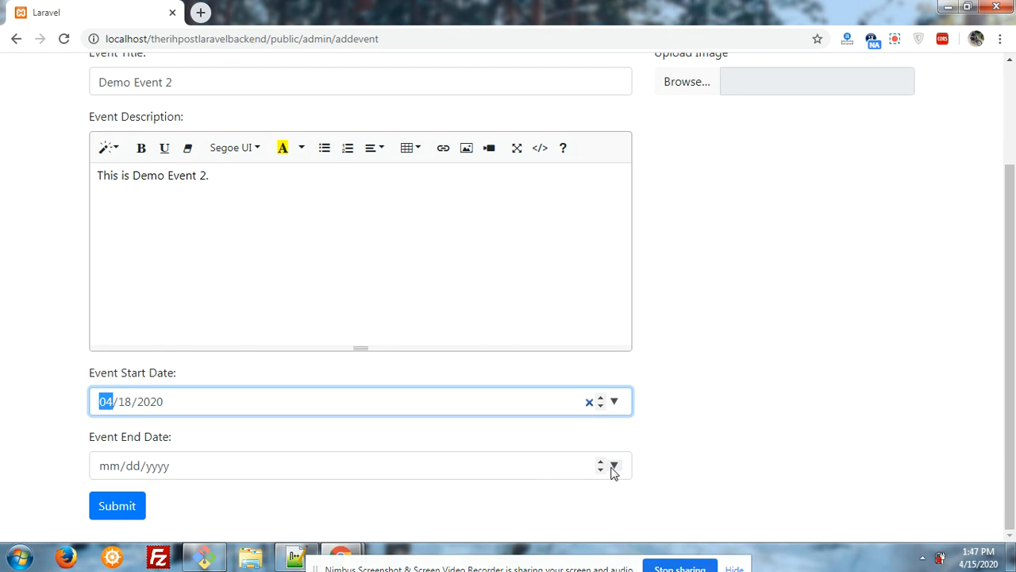
pyautogui.click(613, 465)
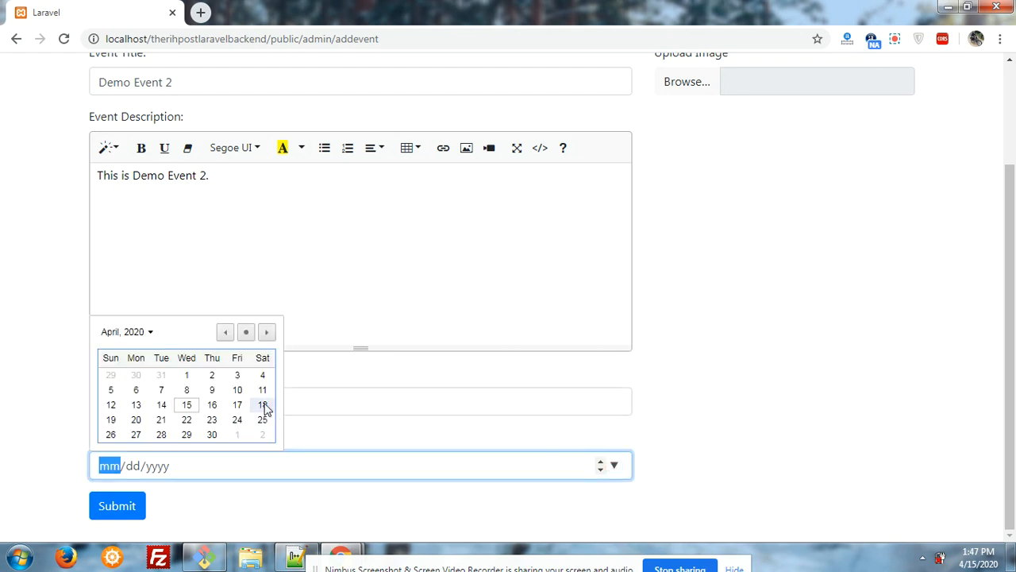
pyautogui.click(262, 405)
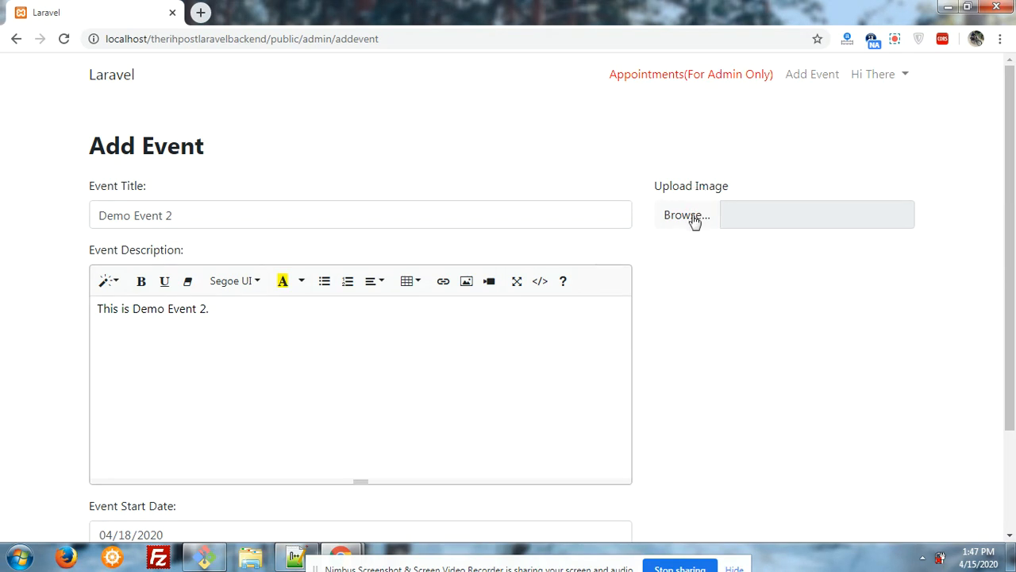
# Attach the motorcycle photo to Demo Event 2 and submit the event.
pyautogui.click(686, 216)
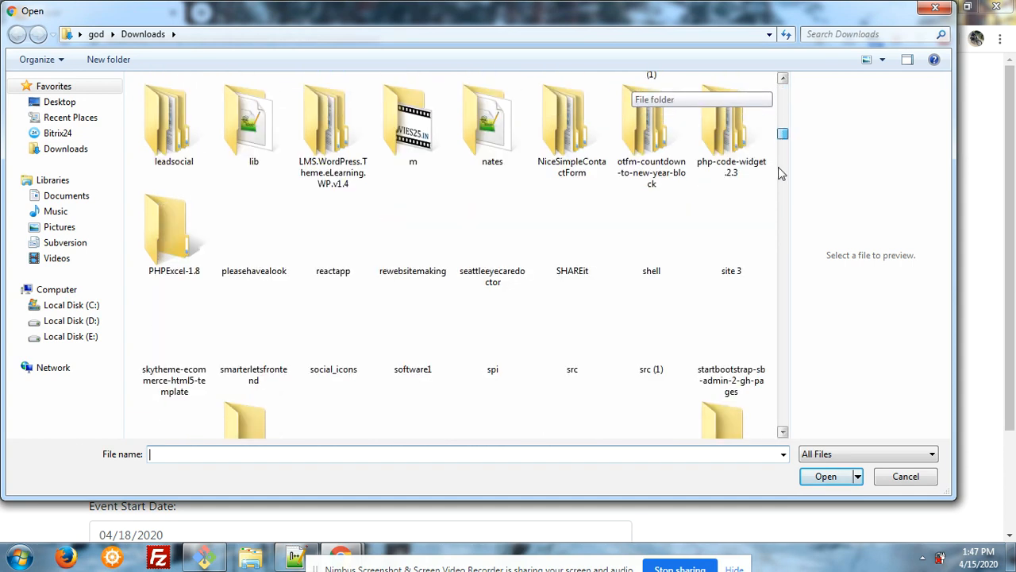
pyautogui.click(731, 254)
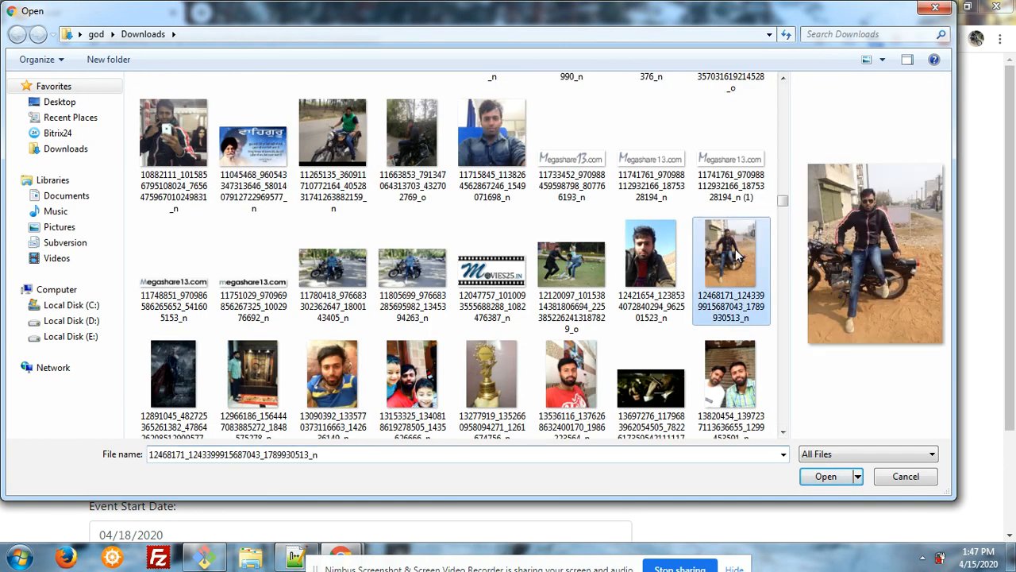
pyautogui.click(826, 476)
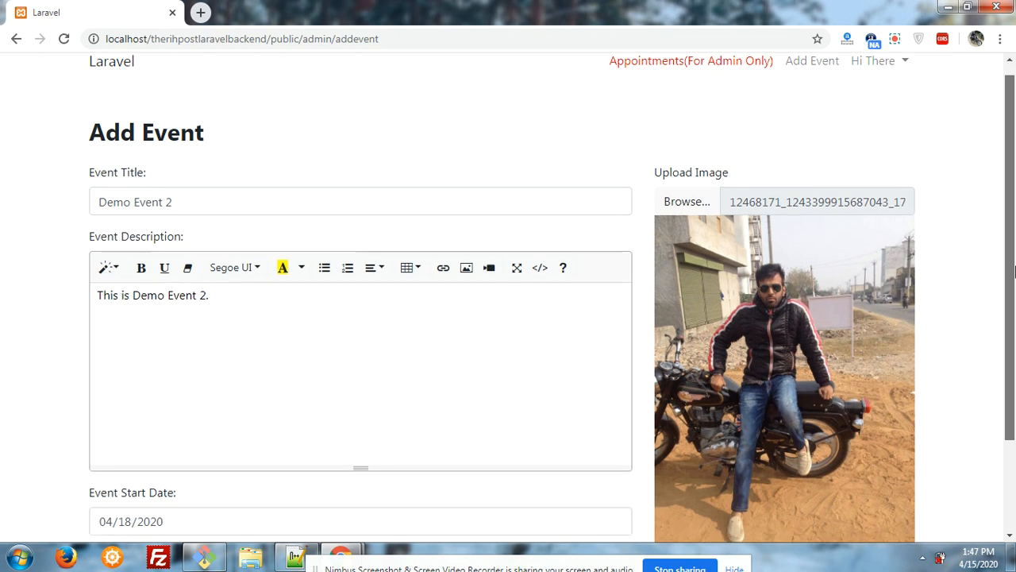
pyautogui.scroll(-3)
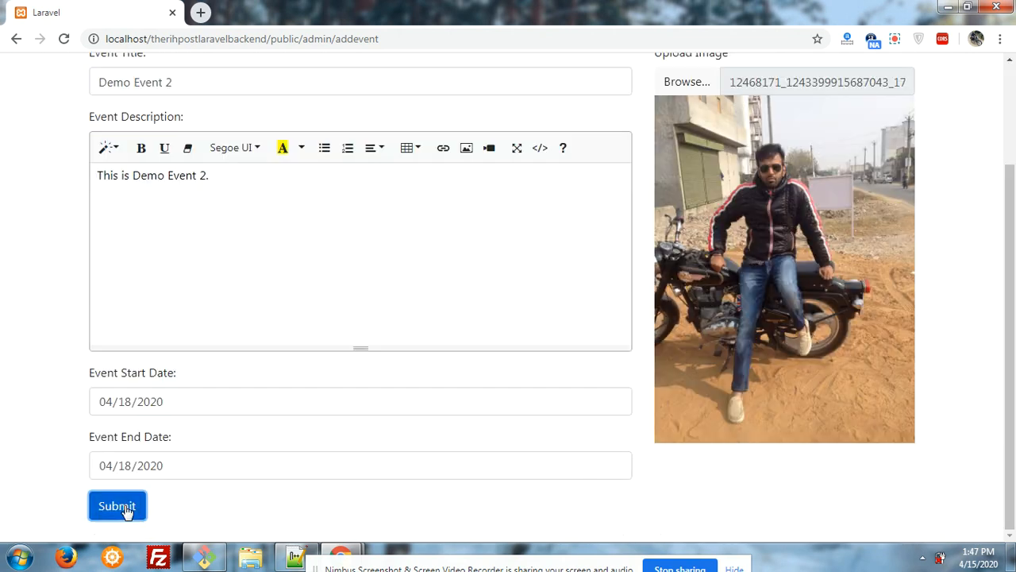
pyautogui.click(118, 505)
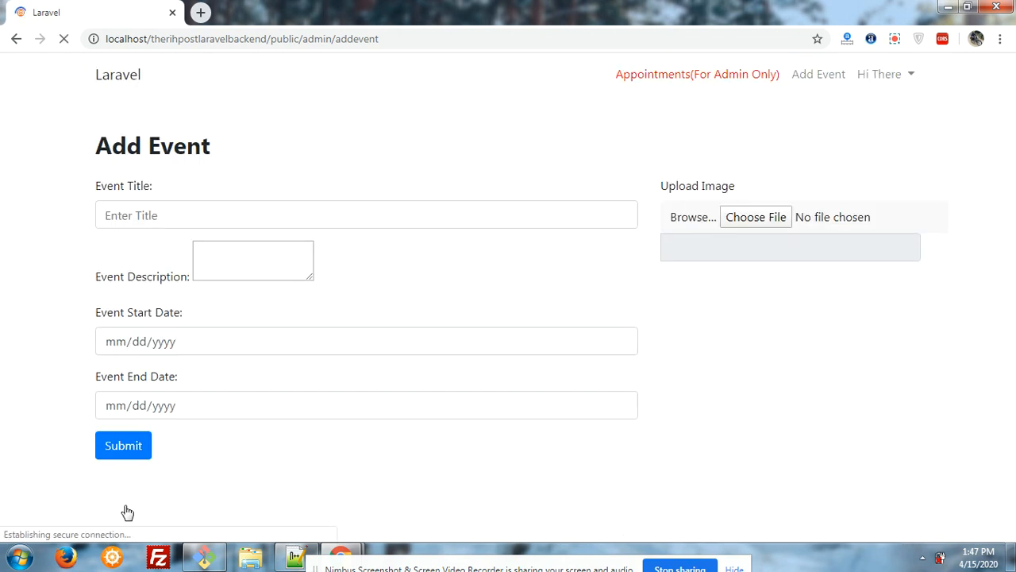
# Log out of the admin account from the Hi There menu and go to the login page.
pyautogui.click(124, 444)
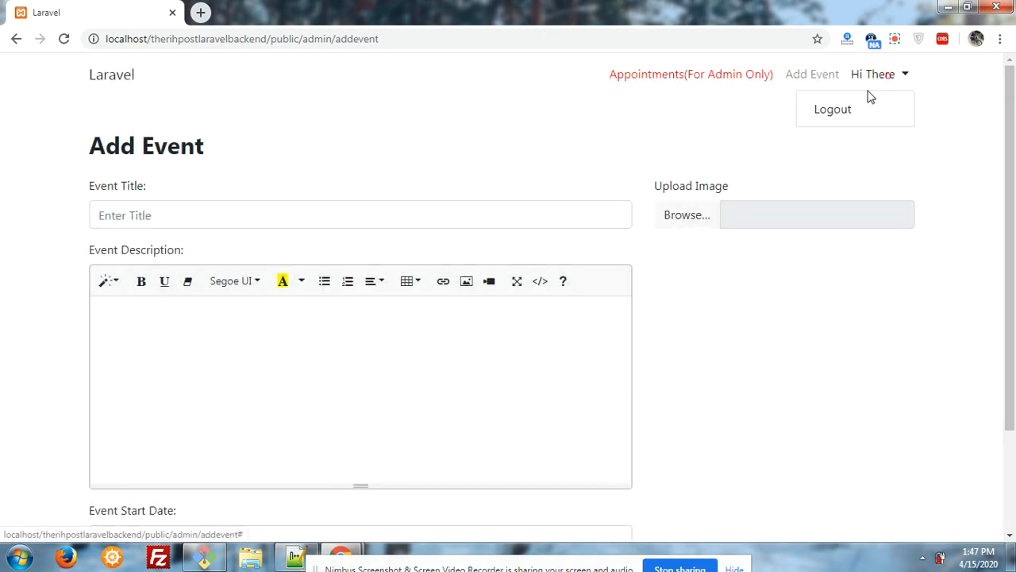
pyautogui.click(831, 108)
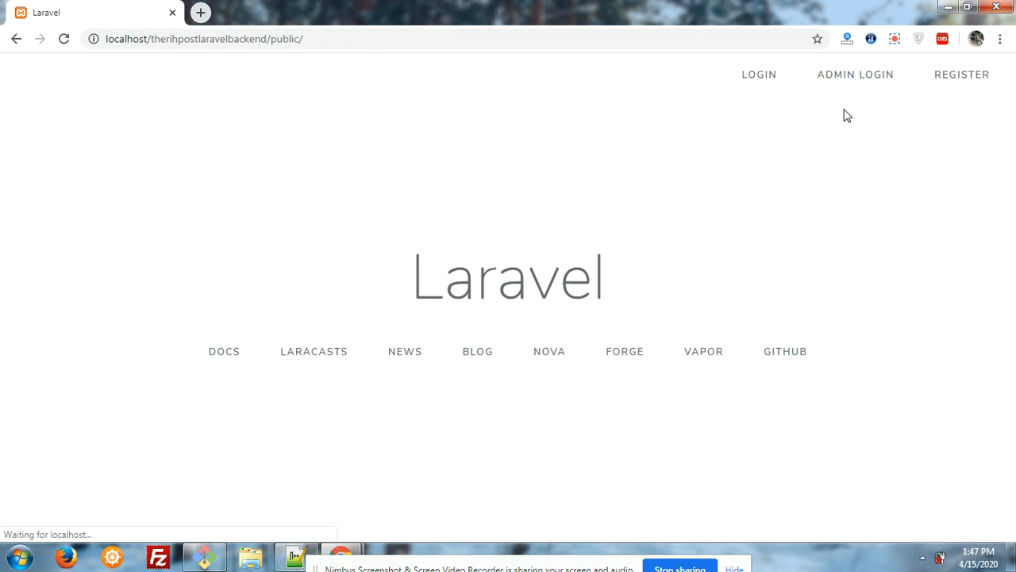
pyautogui.click(757, 74)
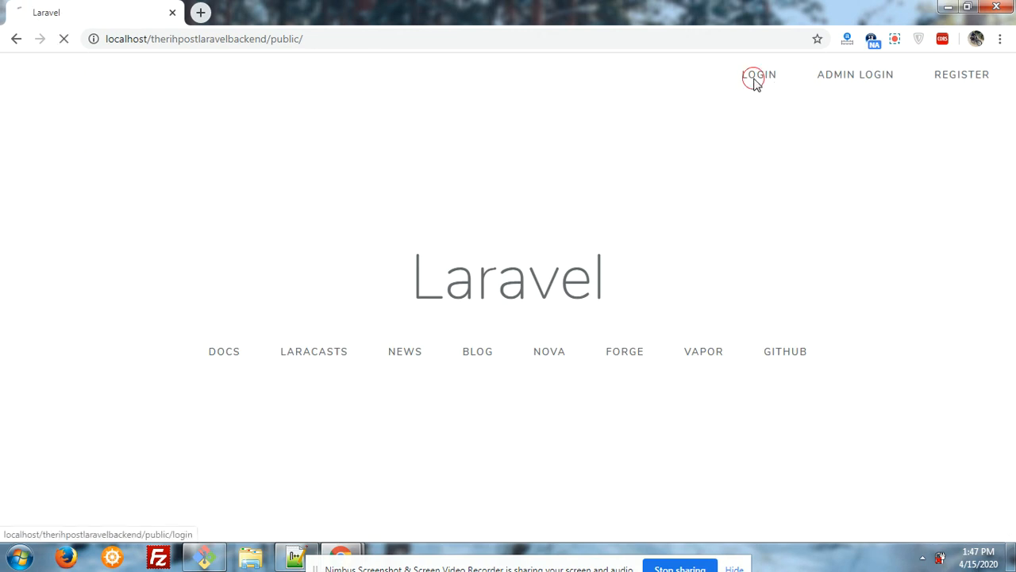
# Log in as the regular user with email and password, landing on the dashboard.
pyautogui.click(755, 75)
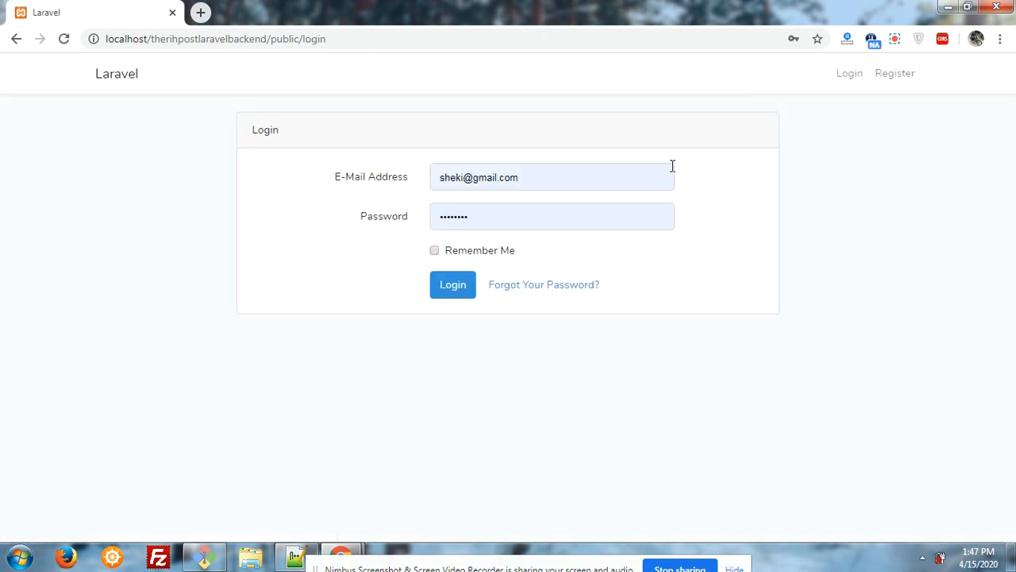
pyautogui.click(539, 178)
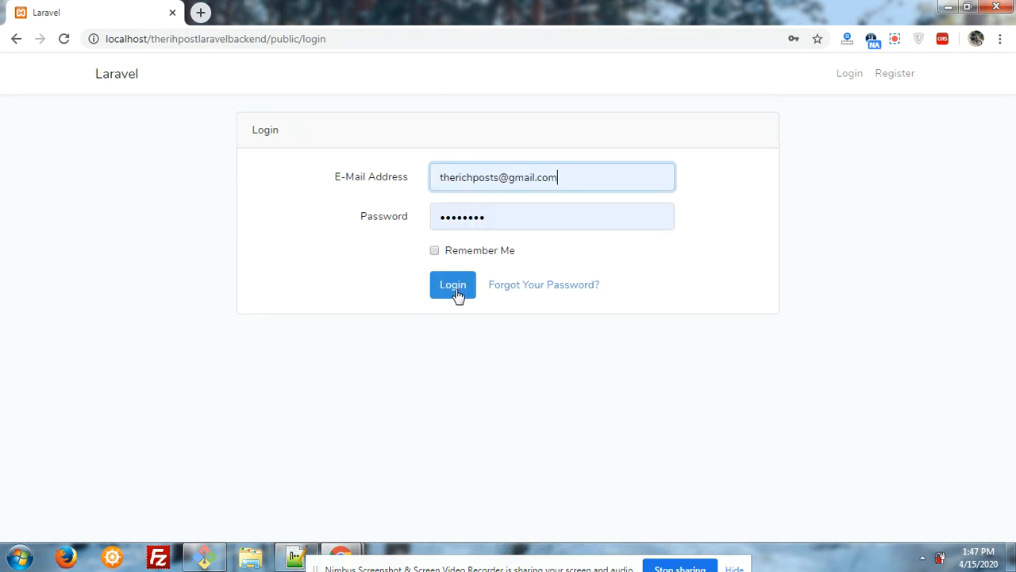
pyautogui.click(452, 284)
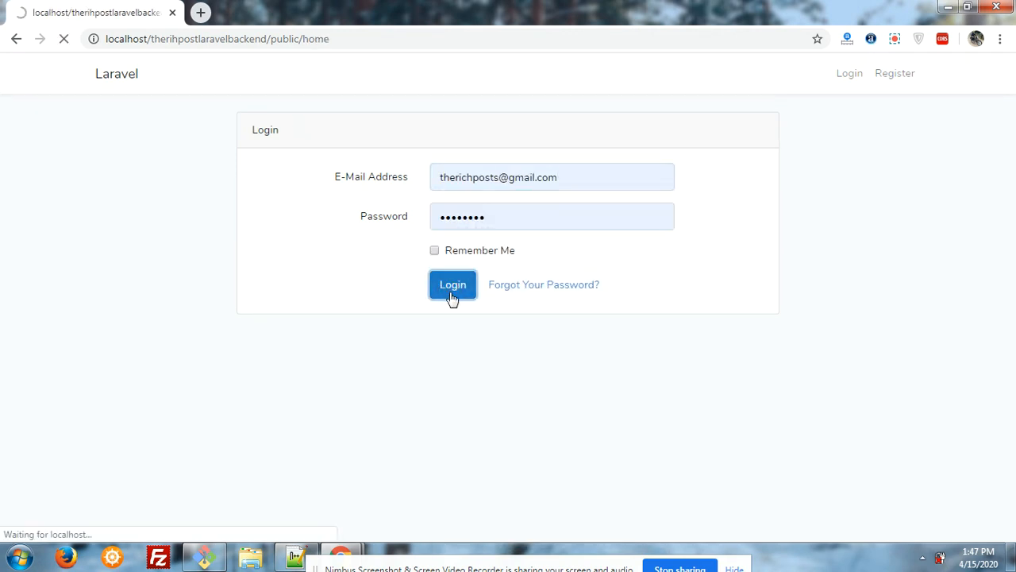
pyautogui.click(452, 284)
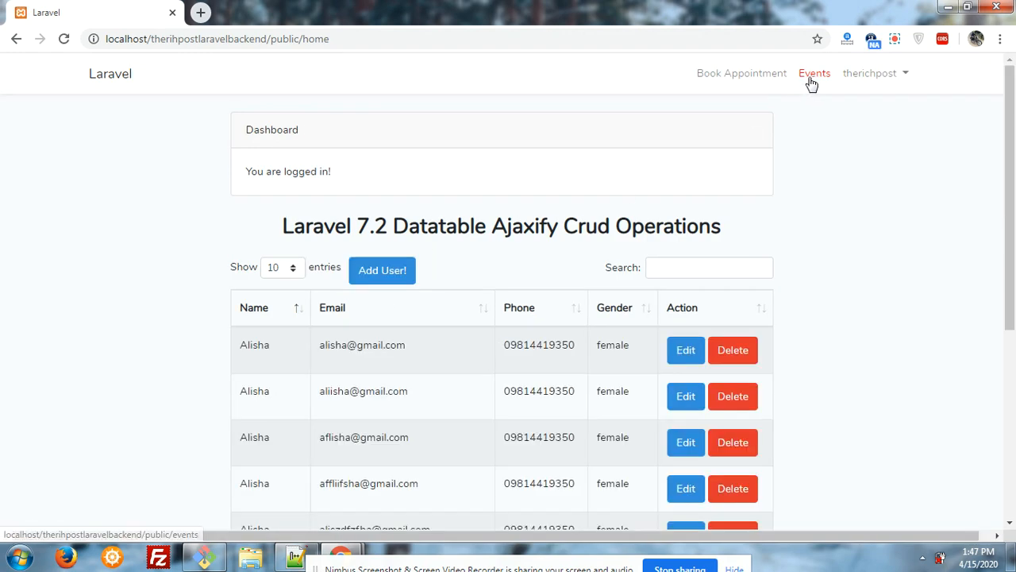
# View Demo Event and Demo Event 2 on the user Events calendar and details list.
pyautogui.click(813, 73)
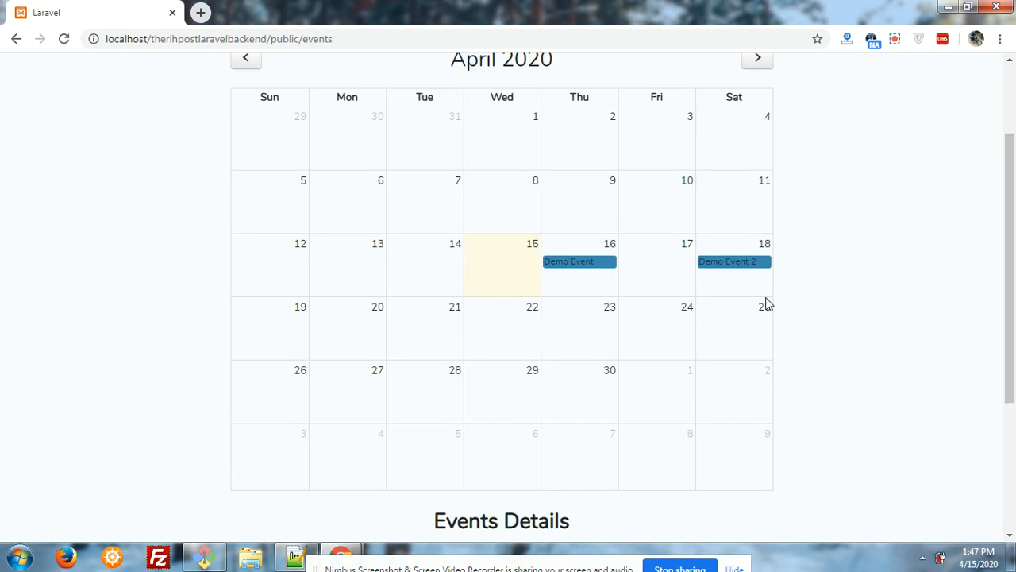
pyautogui.scroll(-3)
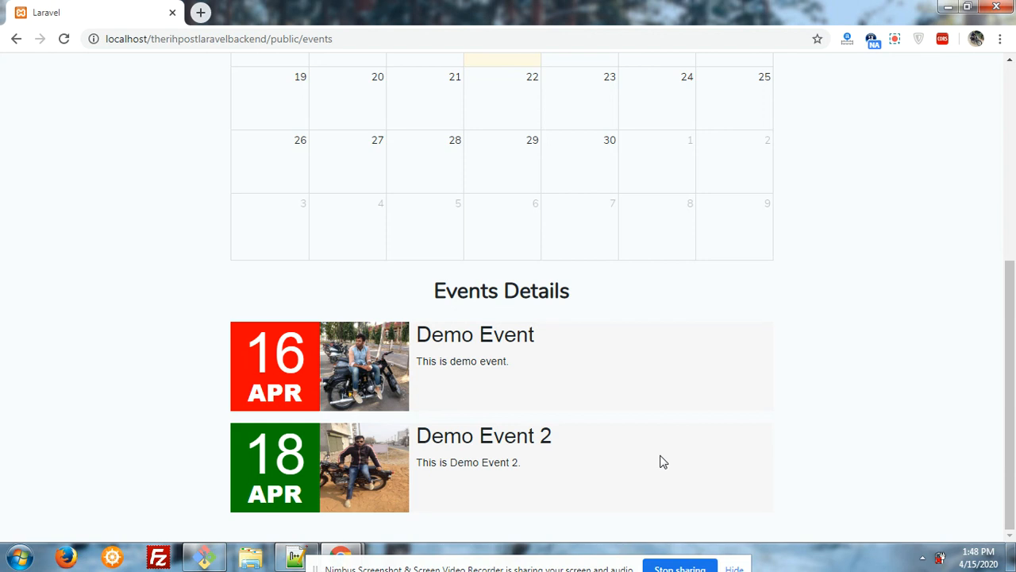
pyautogui.moveTo(578, 362)
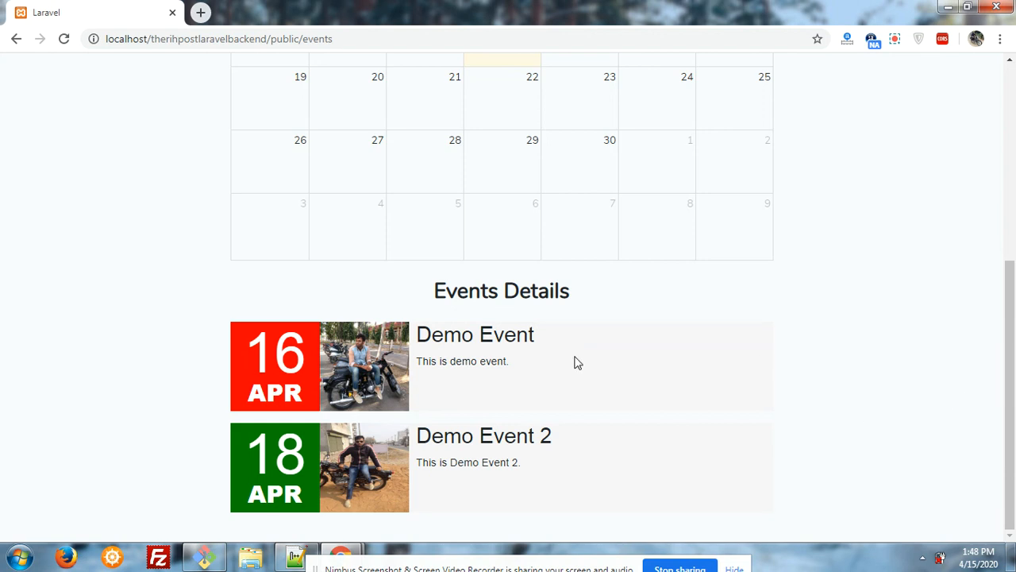
pyautogui.moveTo(476, 355)
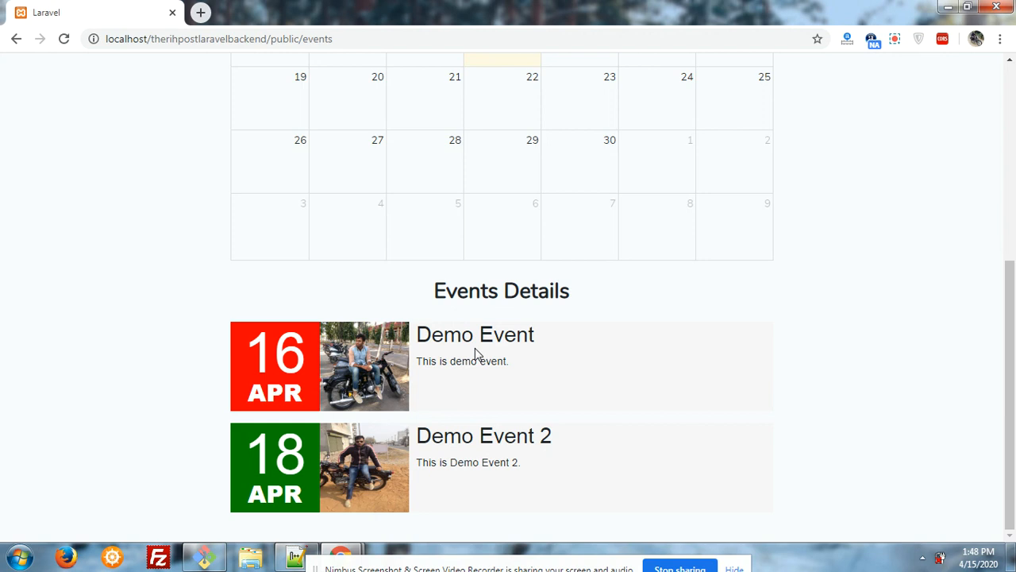
pyautogui.moveTo(742, 318)
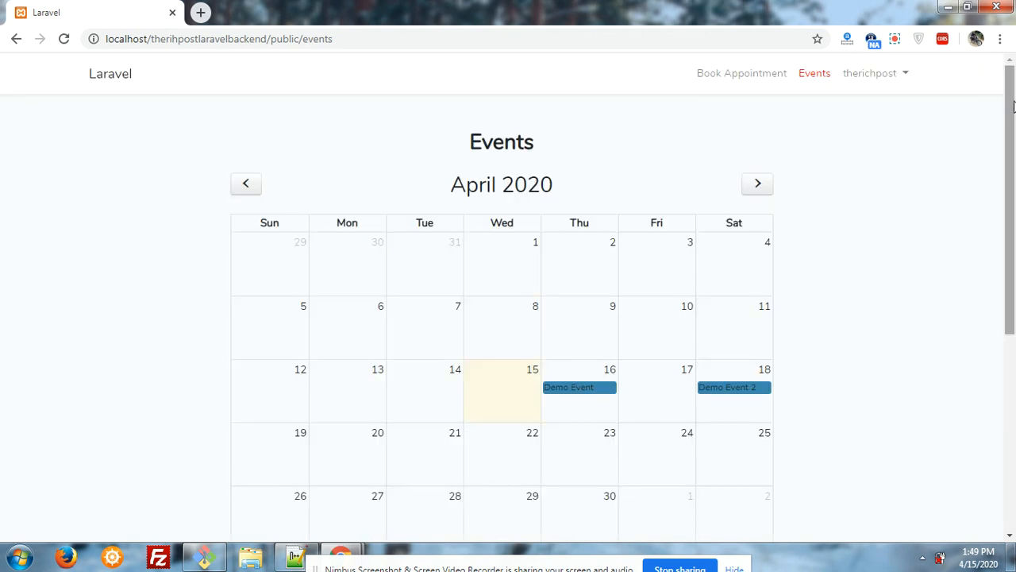
# Log out of the user account via the navbar dropdown, returning to the welcome page.
pyautogui.click(867, 73)
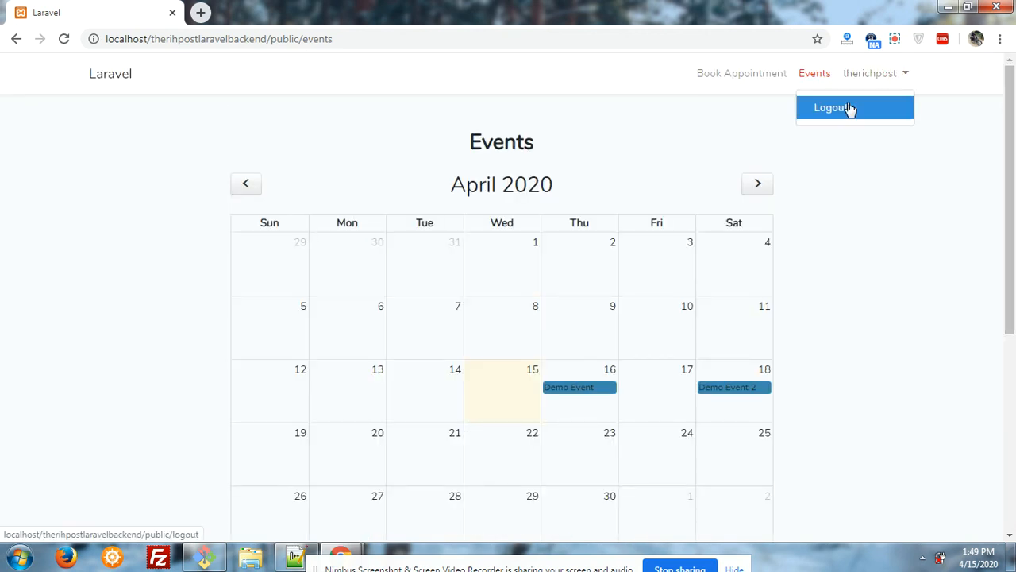
pyautogui.click(845, 108)
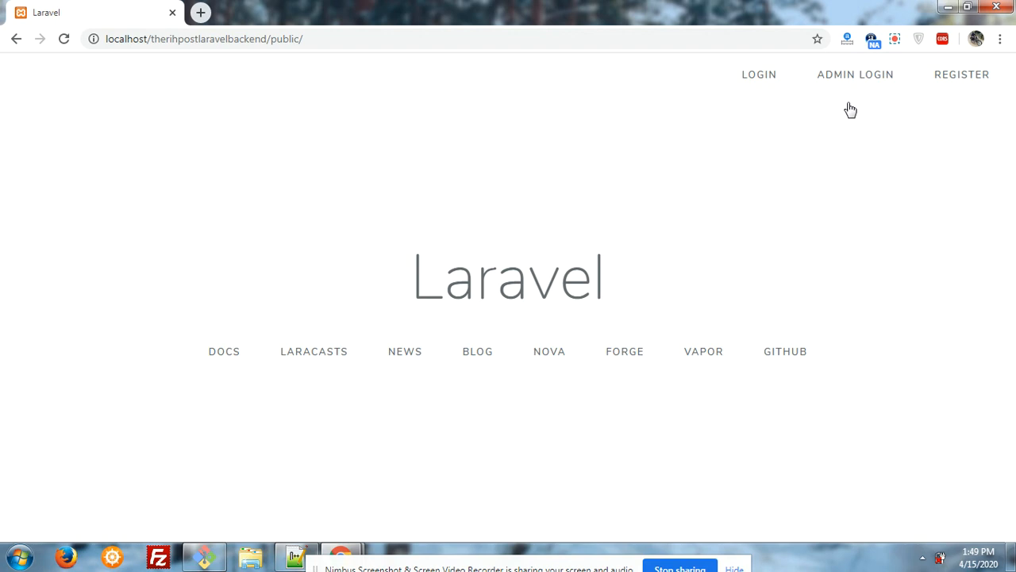
pyautogui.moveTo(619, 533)
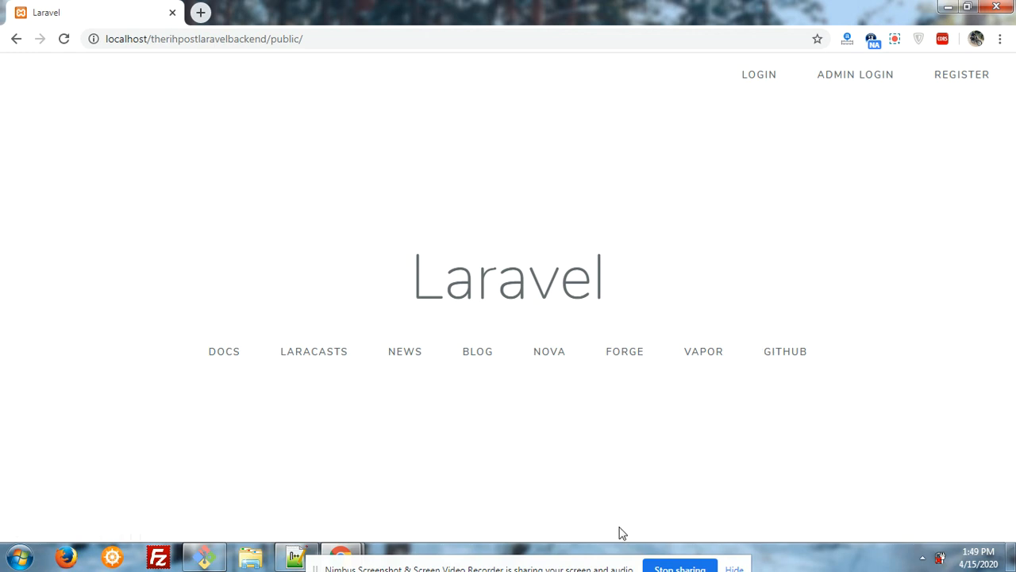